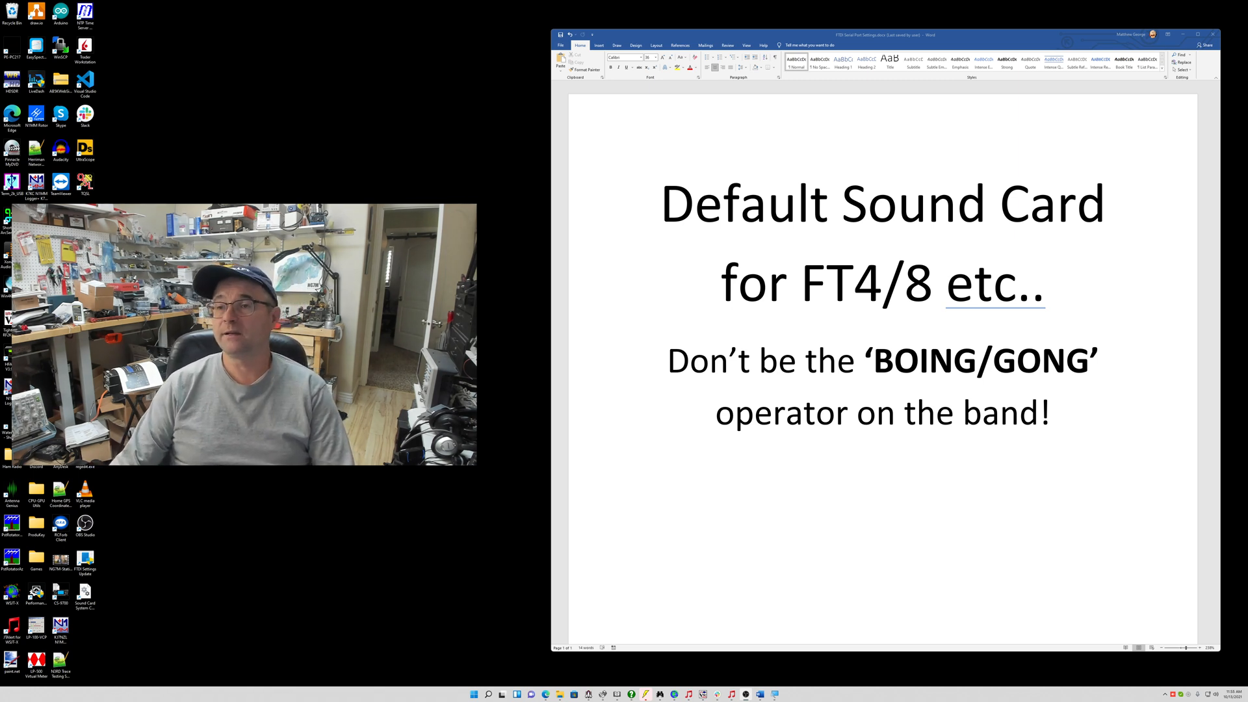
Minimize the Word title-page document to reveal the desktop
{"action": "left_click", "coordinate": [1192, 34]}
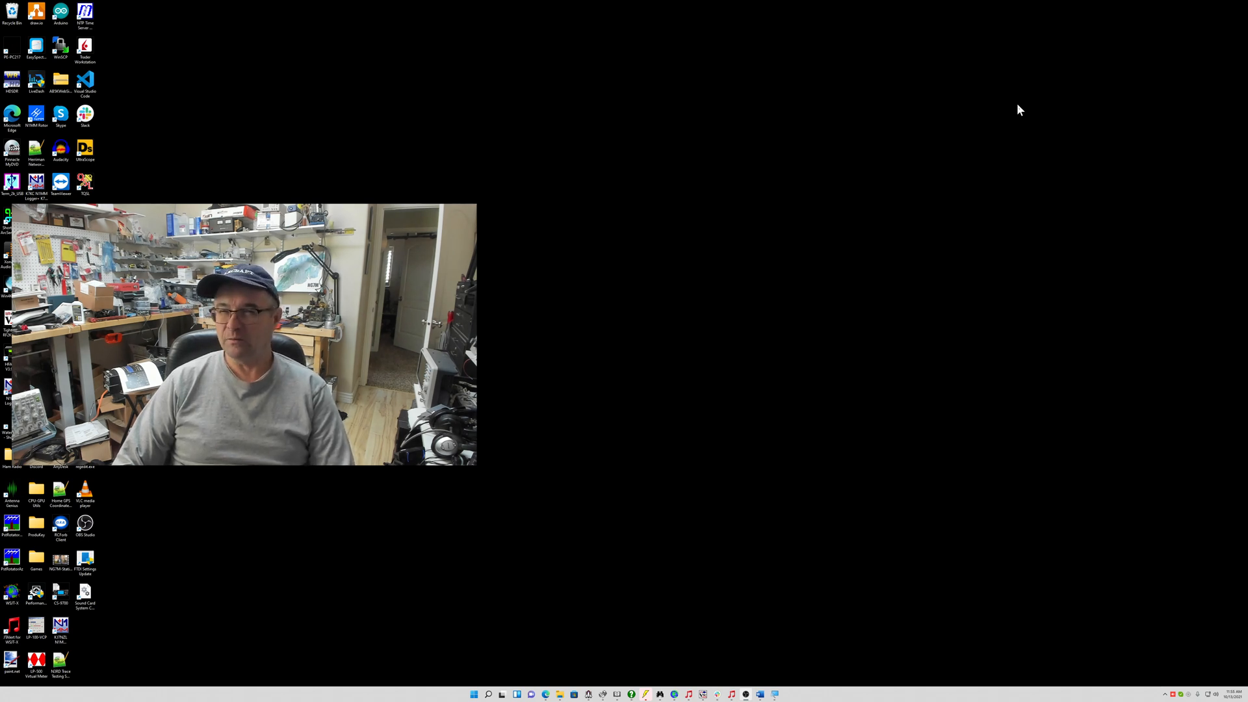
{"action": "mouse_move", "coordinate": [1132, 574]}
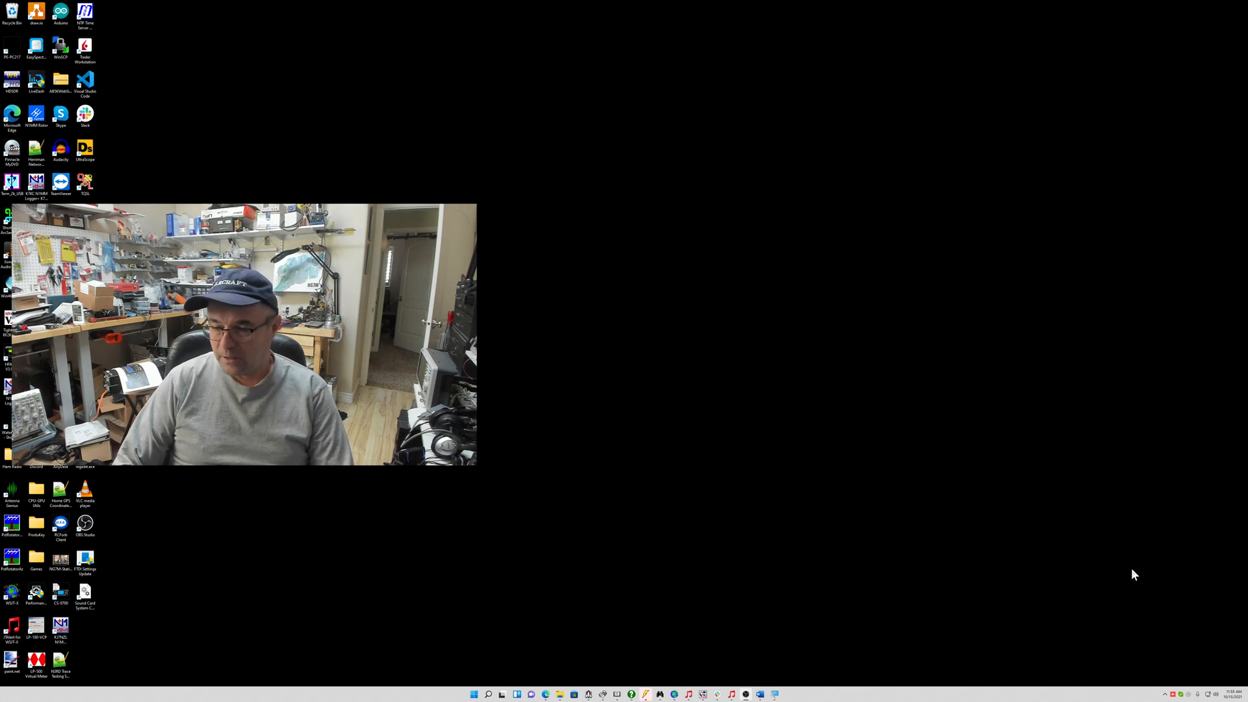
{"action": "mouse_move", "coordinate": [1205, 654]}
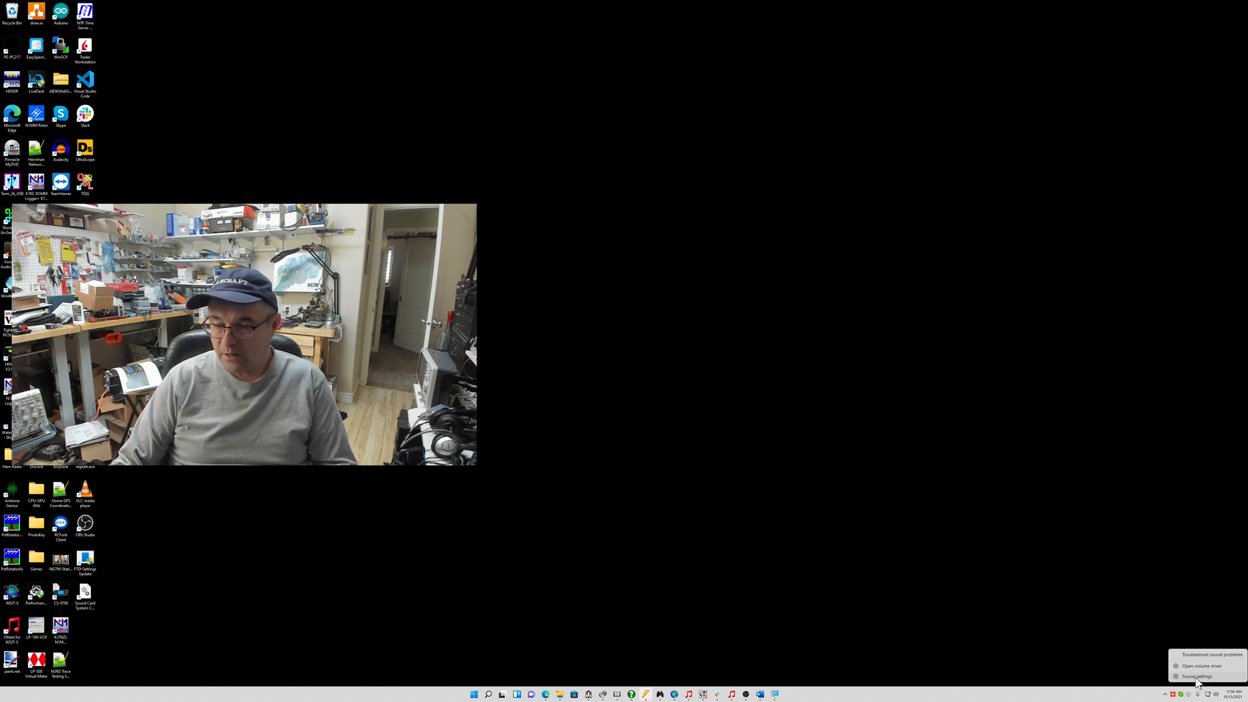
Go to System > Sound and review the Output devices, currently the USB Audio CODEC speakers
{"action": "left_click", "coordinate": [1196, 676]}
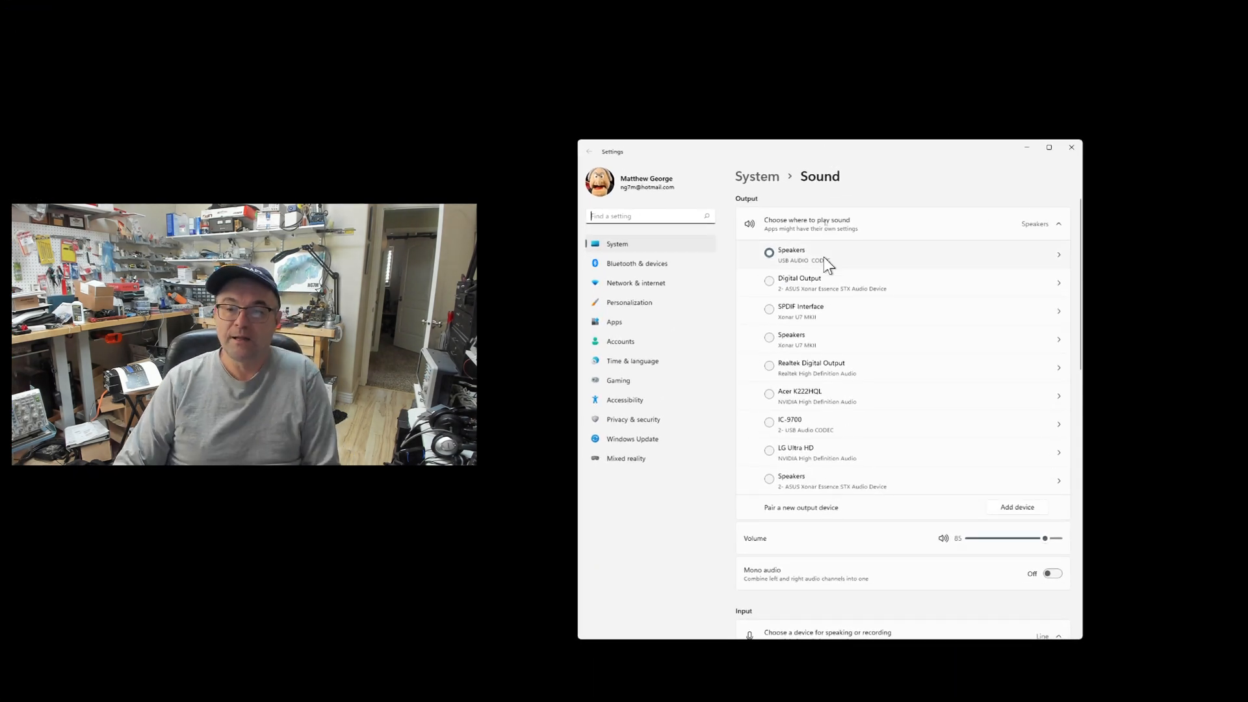
{"action": "mouse_move", "coordinate": [841, 252]}
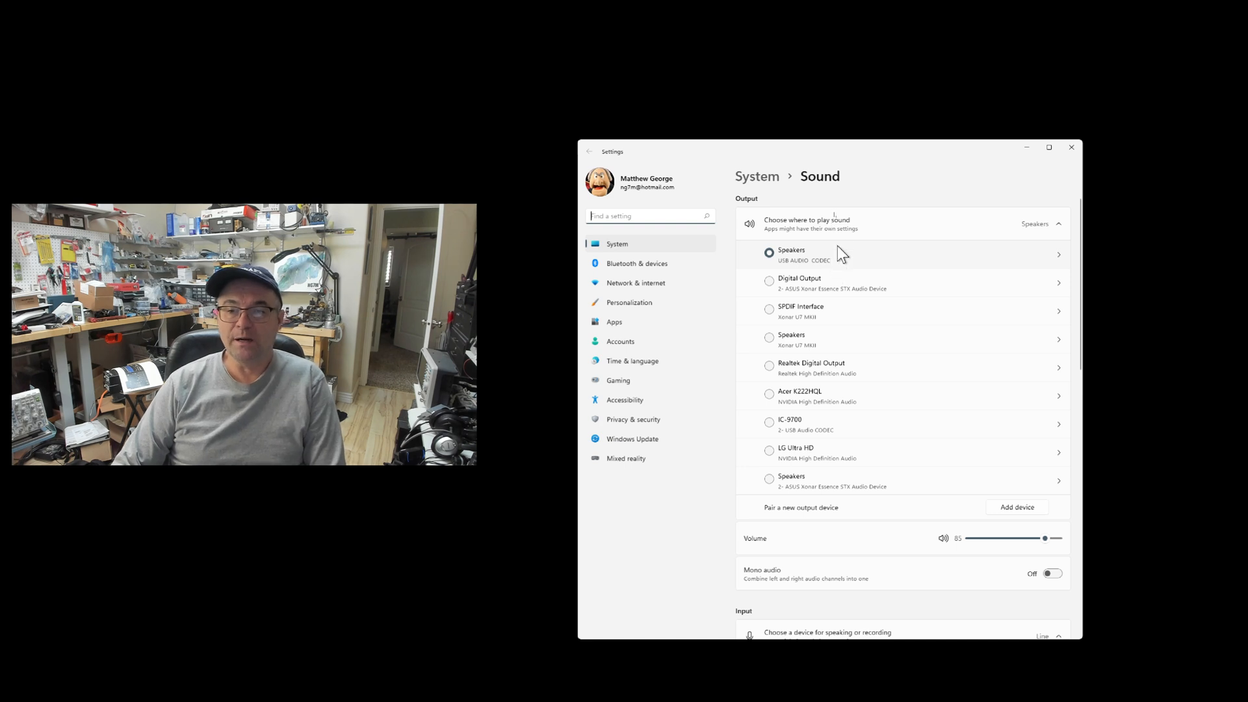
{"action": "mouse_move", "coordinate": [814, 272]}
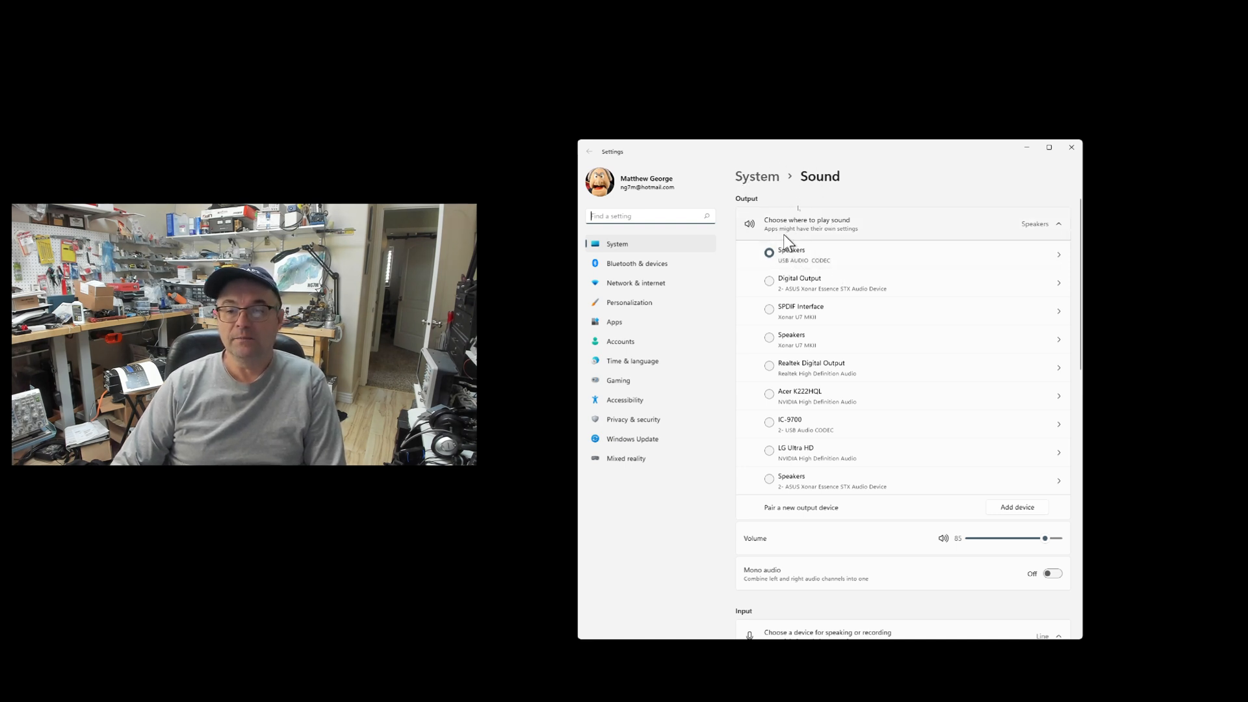
{"action": "mouse_move", "coordinate": [792, 236]}
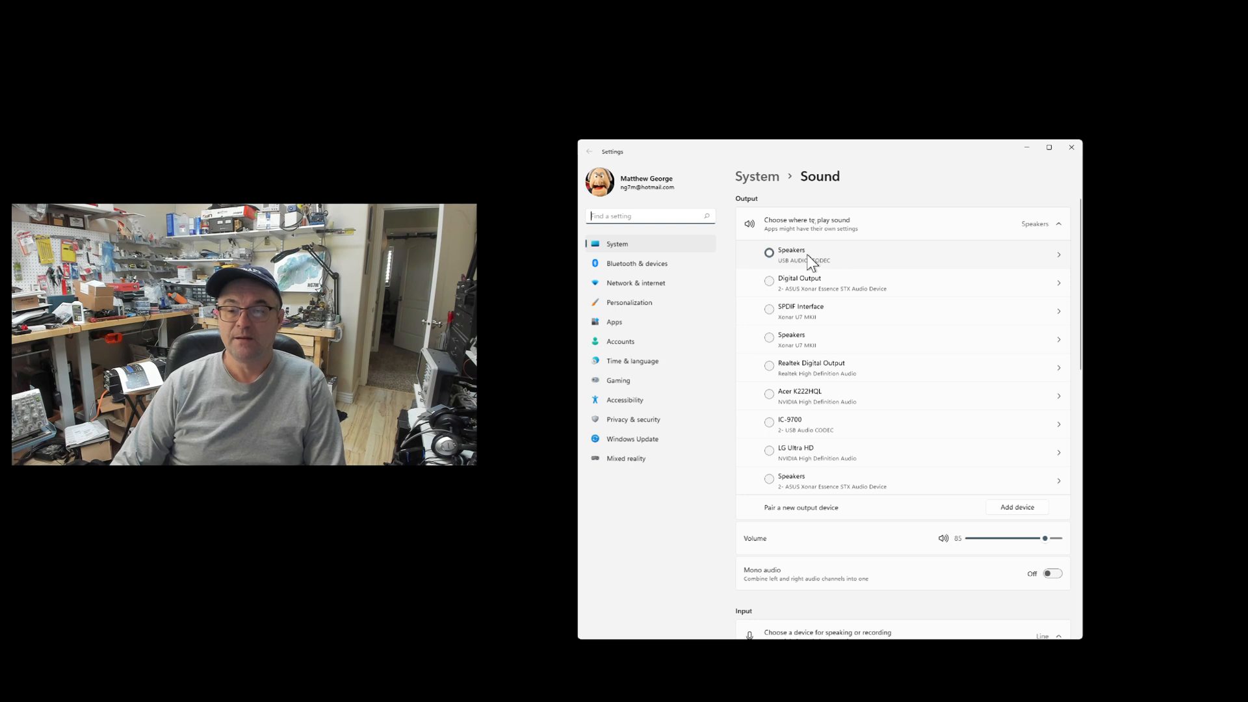
{"action": "mouse_move", "coordinate": [822, 258]}
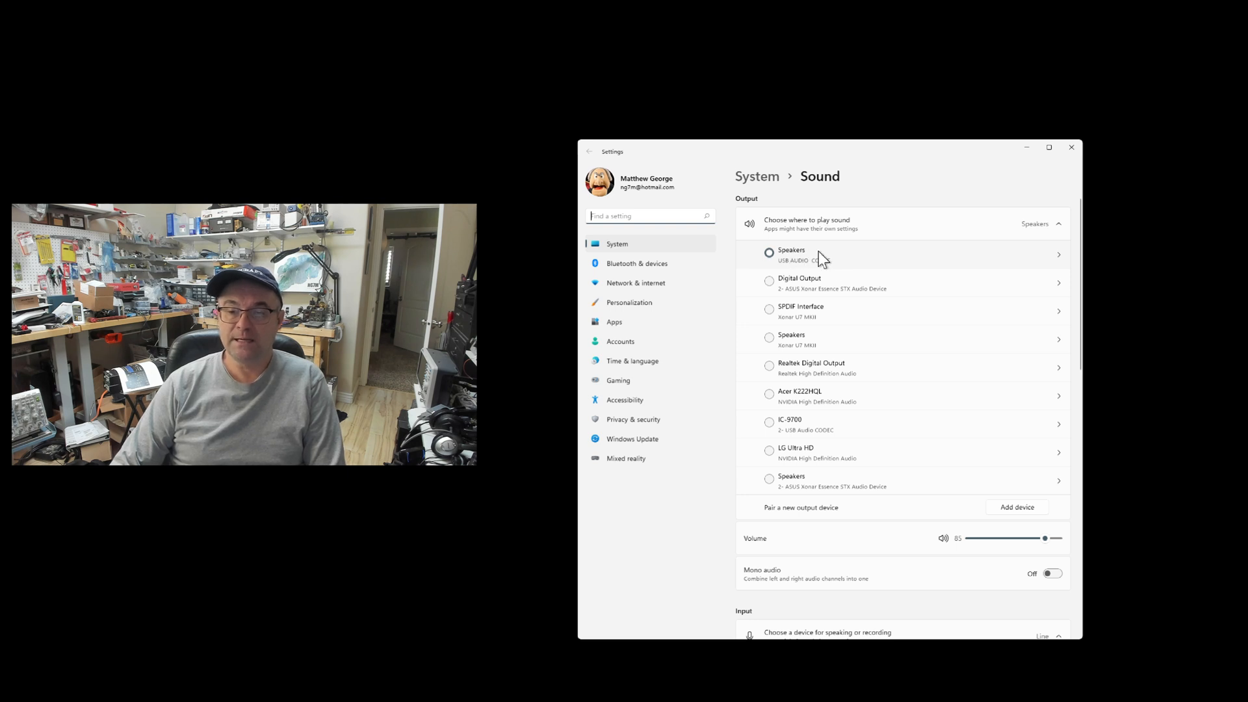
{"action": "mouse_move", "coordinate": [868, 301]}
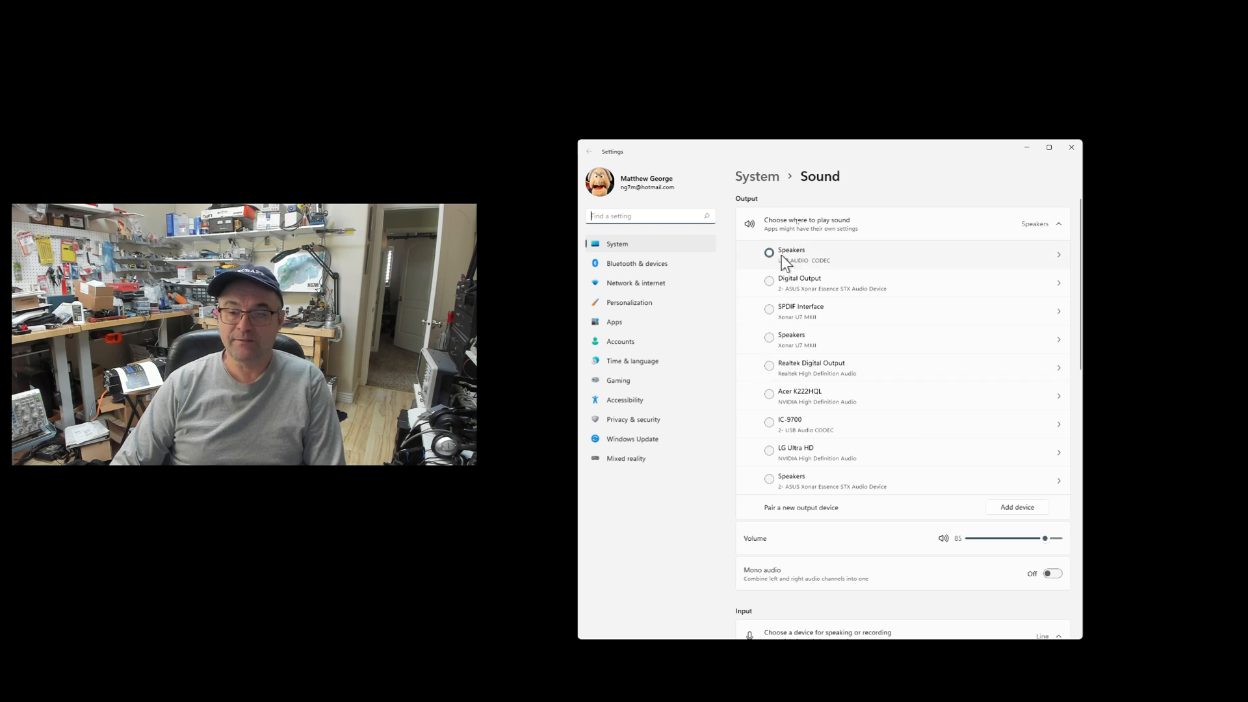
{"action": "left_click", "coordinate": [769, 252]}
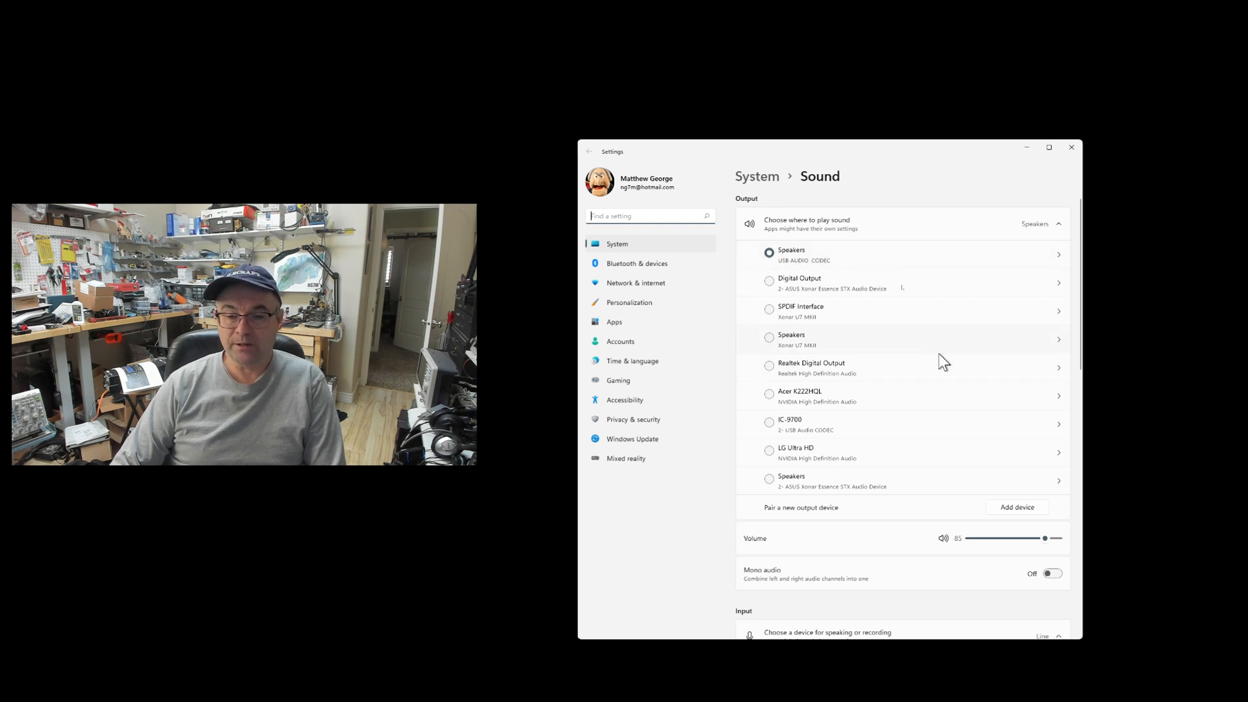
{"action": "mouse_move", "coordinate": [790, 489]}
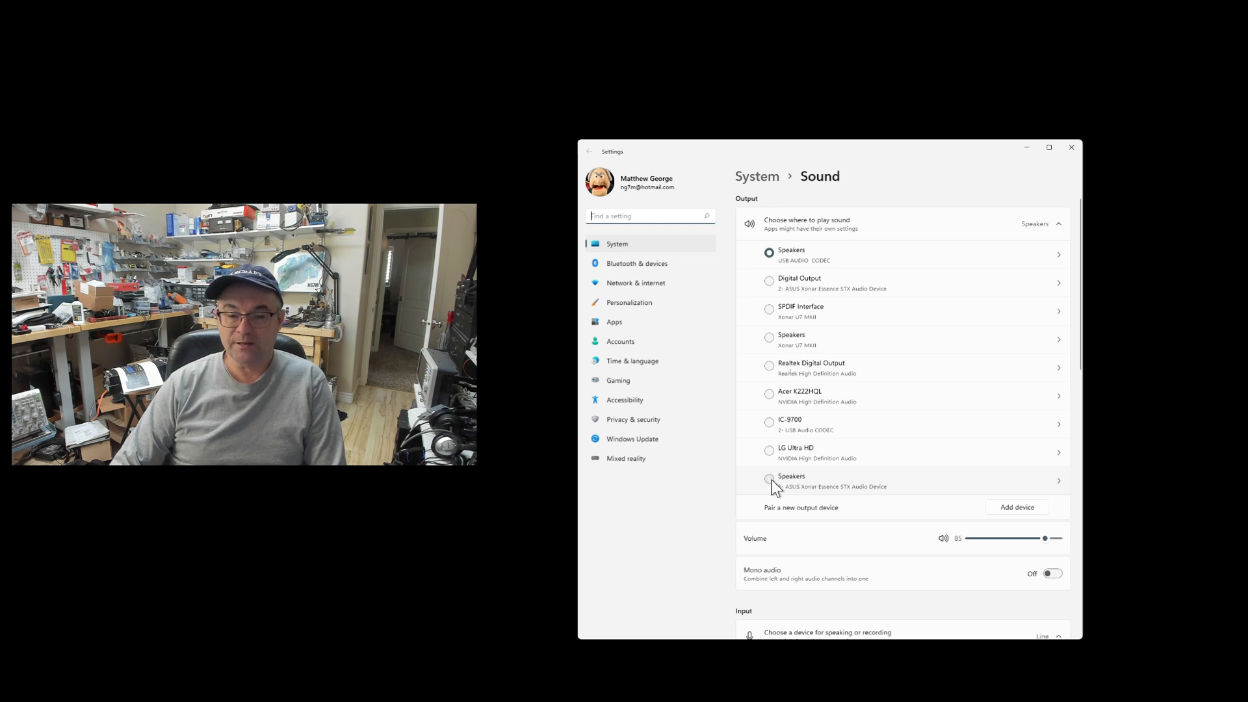
Choose the ASUS Xonar Essence STX speakers as output and the Logitech BRIO microphone as input
{"action": "left_click", "coordinate": [768, 479]}
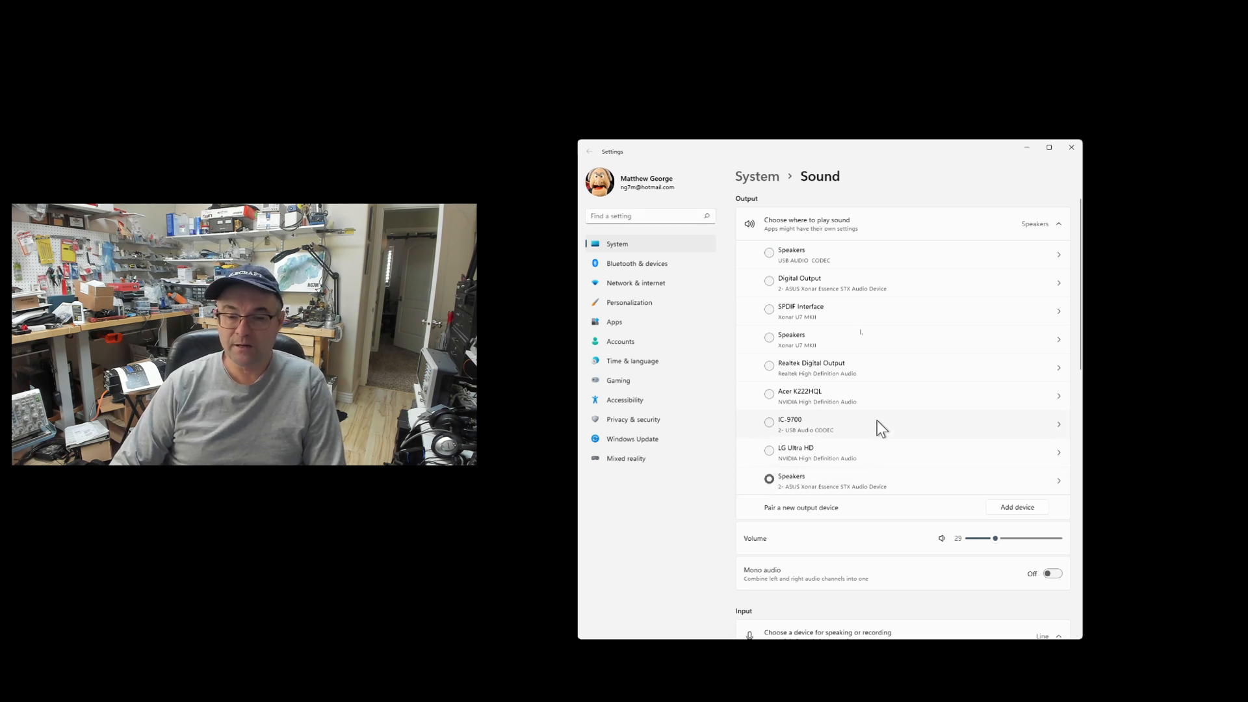
{"action": "scroll", "scroll_direction": "down", "scroll_amount": 3}
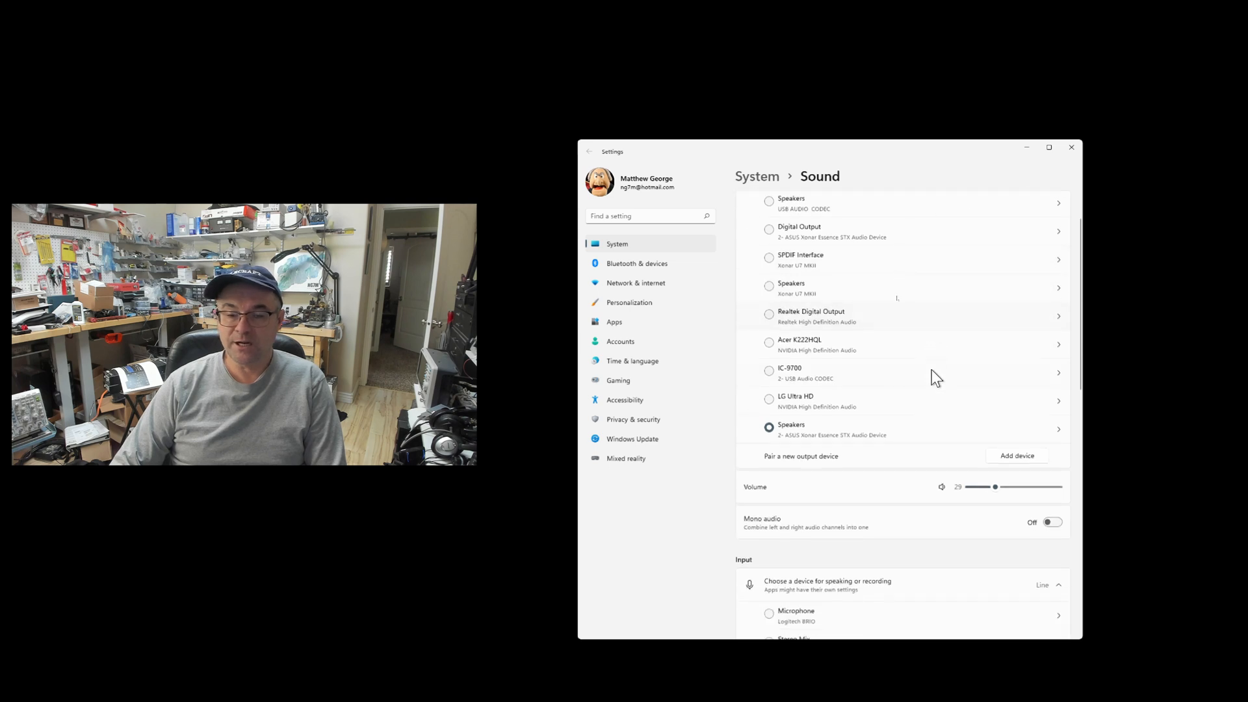
{"action": "scroll", "scroll_direction": "down", "scroll_amount": 3}
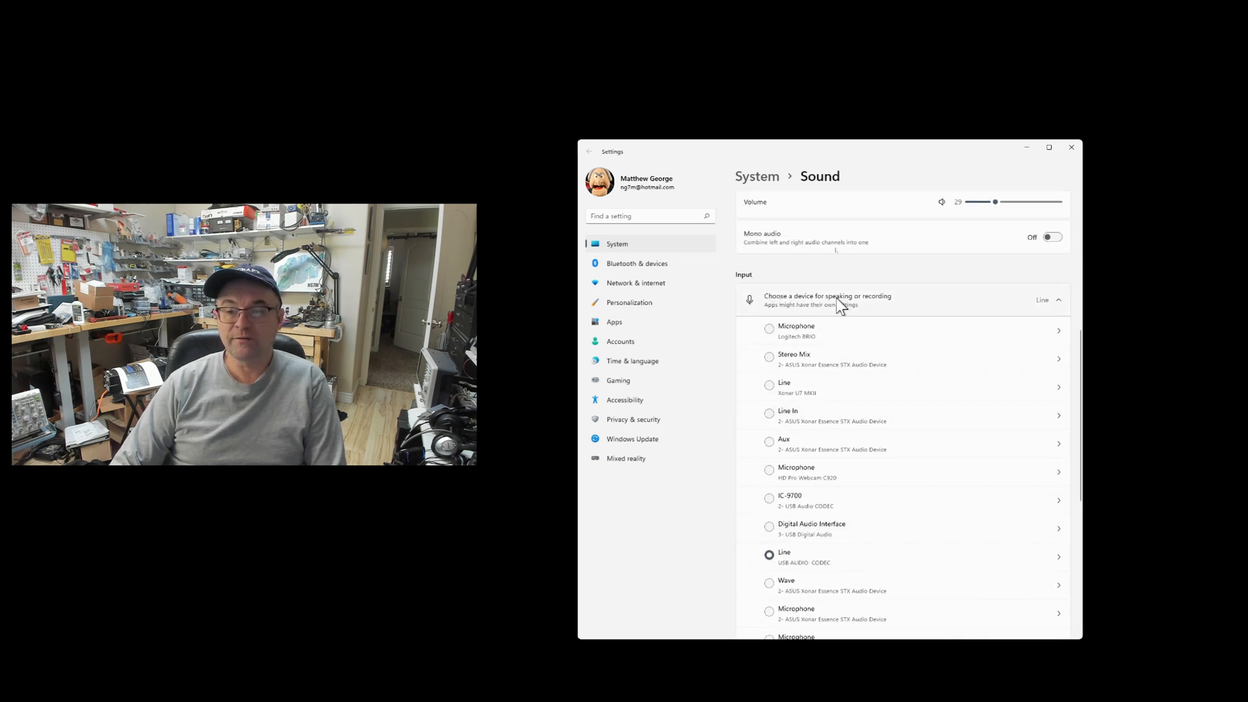
{"action": "scroll", "scroll_direction": "down", "scroll_amount": 3}
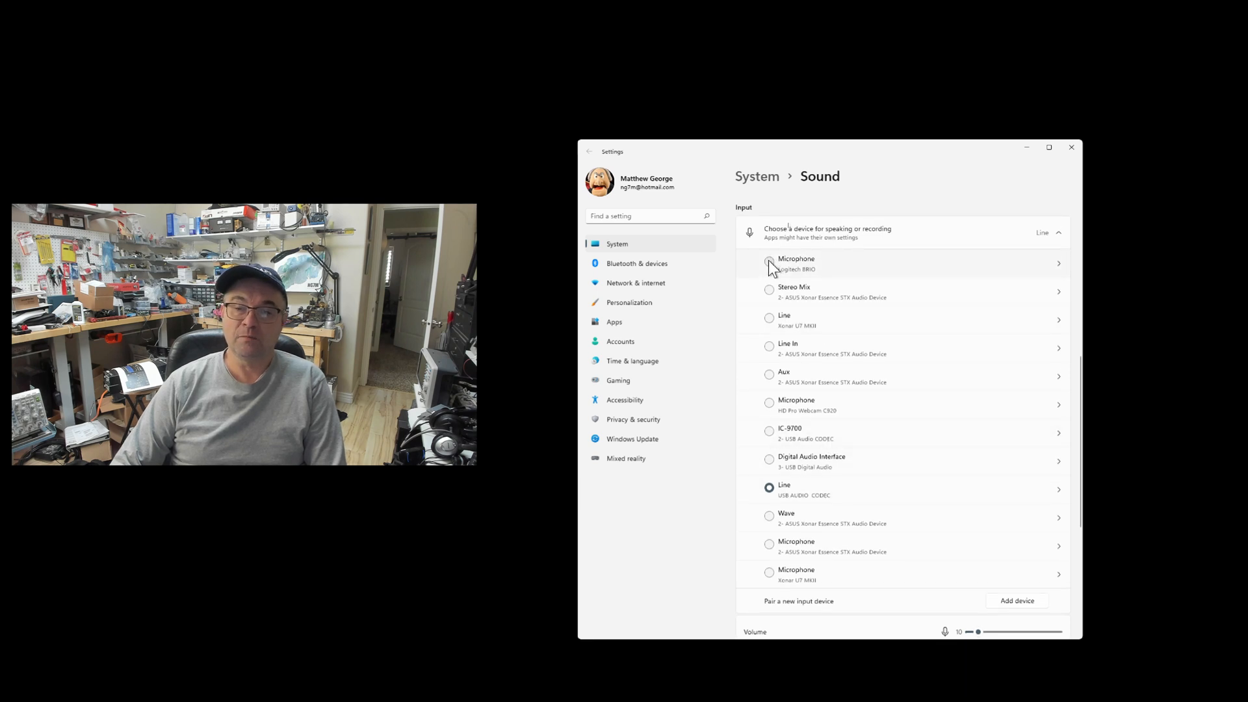
{"action": "left_click", "coordinate": [769, 263]}
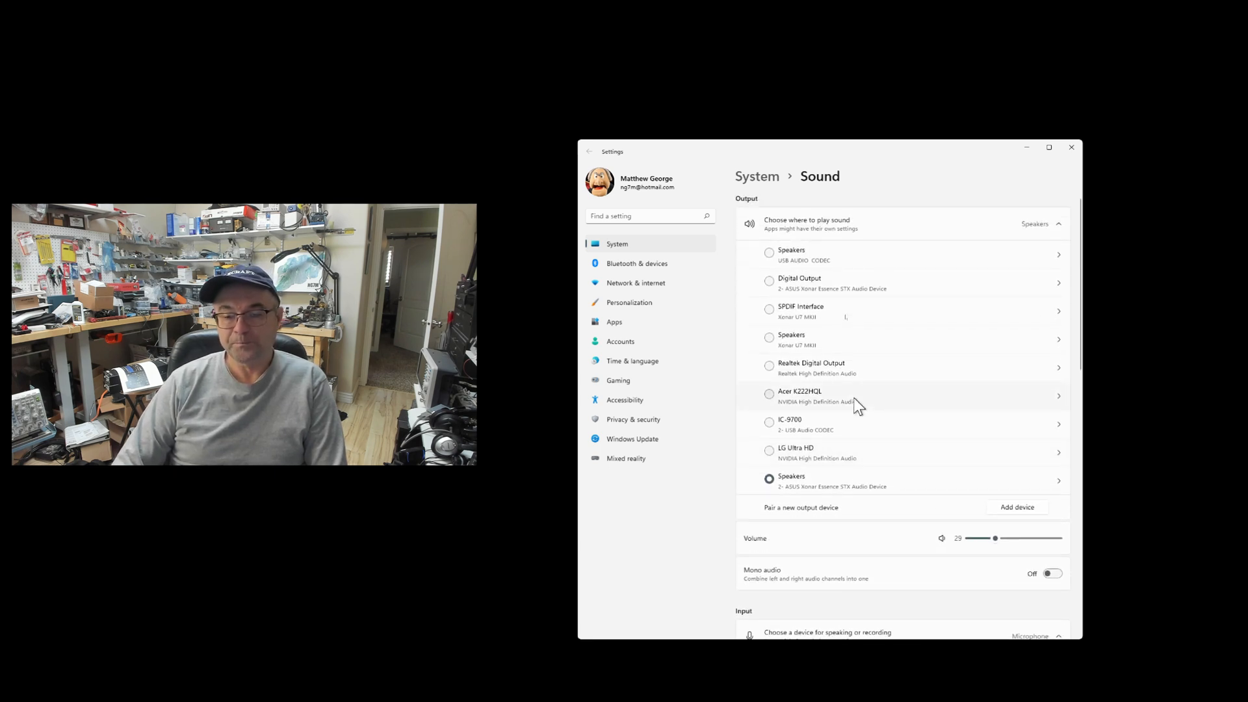
{"action": "scroll", "scroll_direction": "down", "scroll_amount": 3}
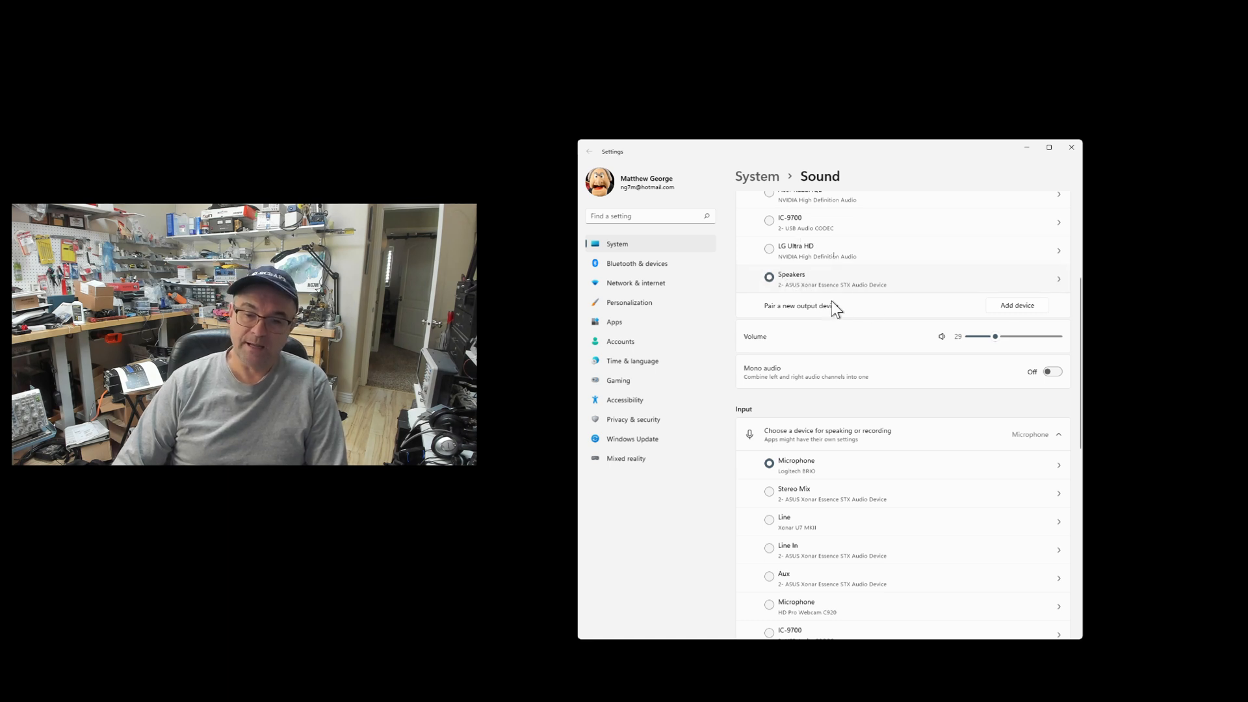
{"action": "mouse_move", "coordinate": [830, 480]}
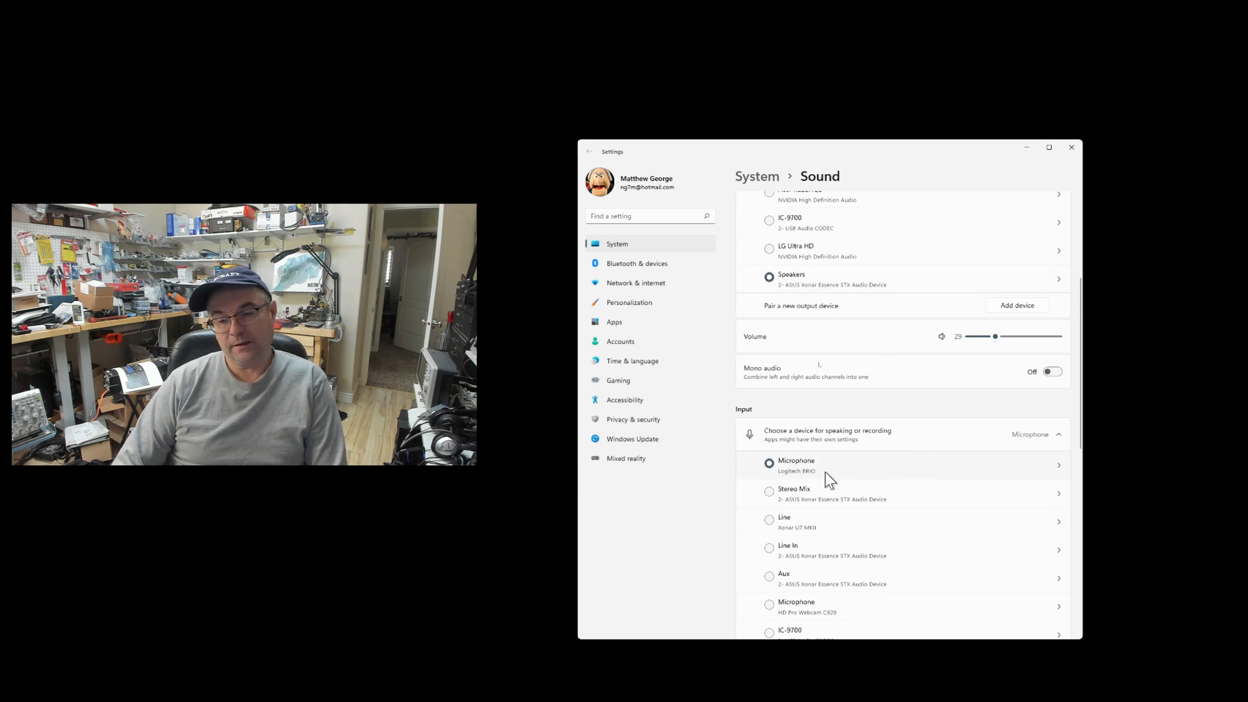
{"action": "mouse_move", "coordinate": [828, 489]}
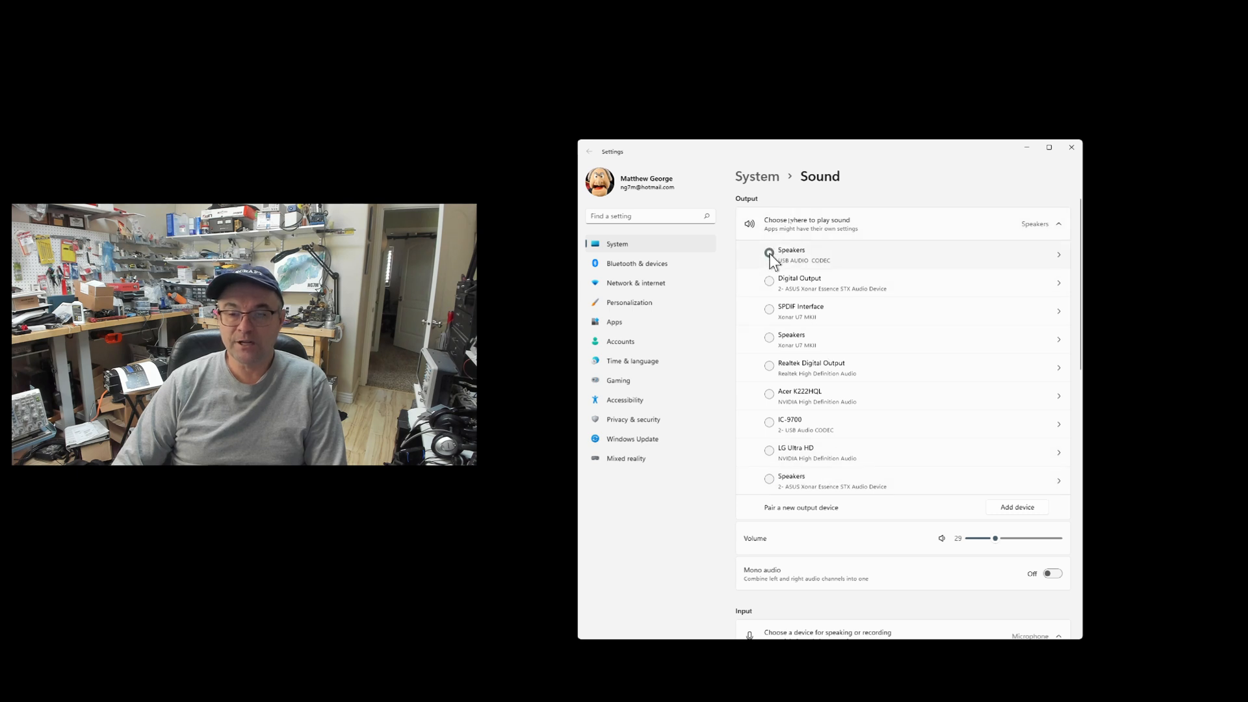
{"action": "scroll", "scroll_direction": "down", "scroll_amount": 3}
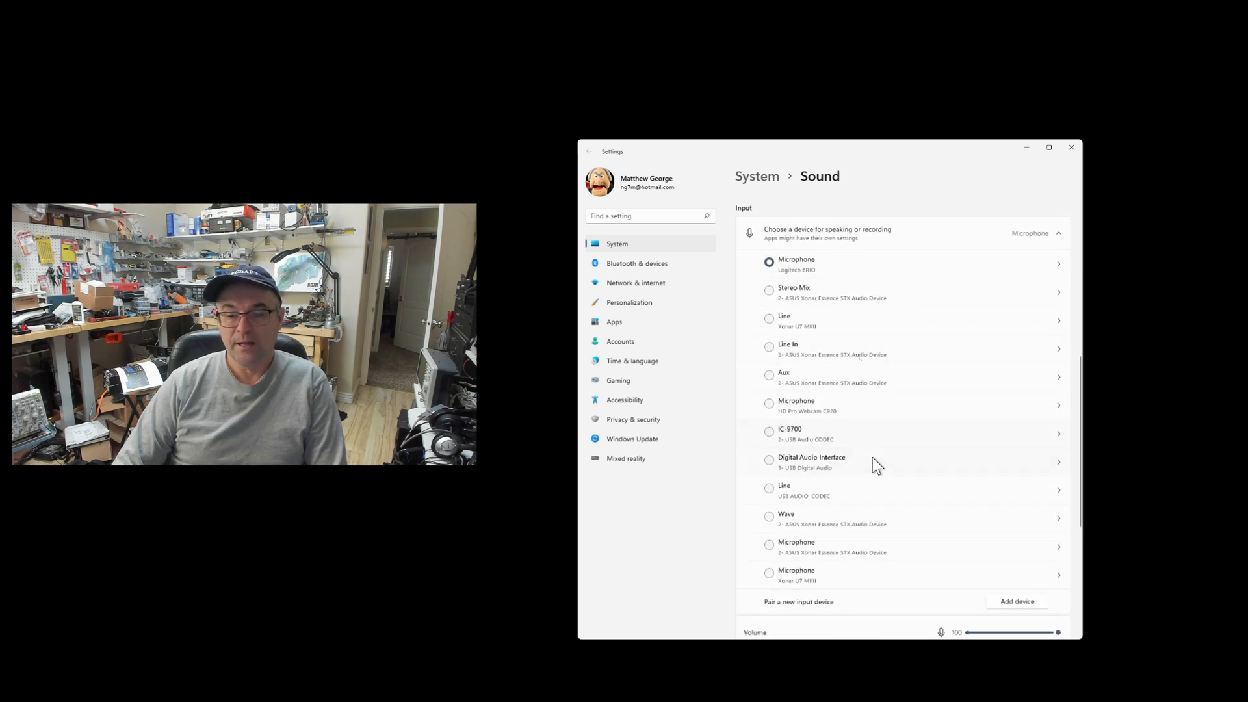
{"action": "left_click", "coordinate": [768, 488]}
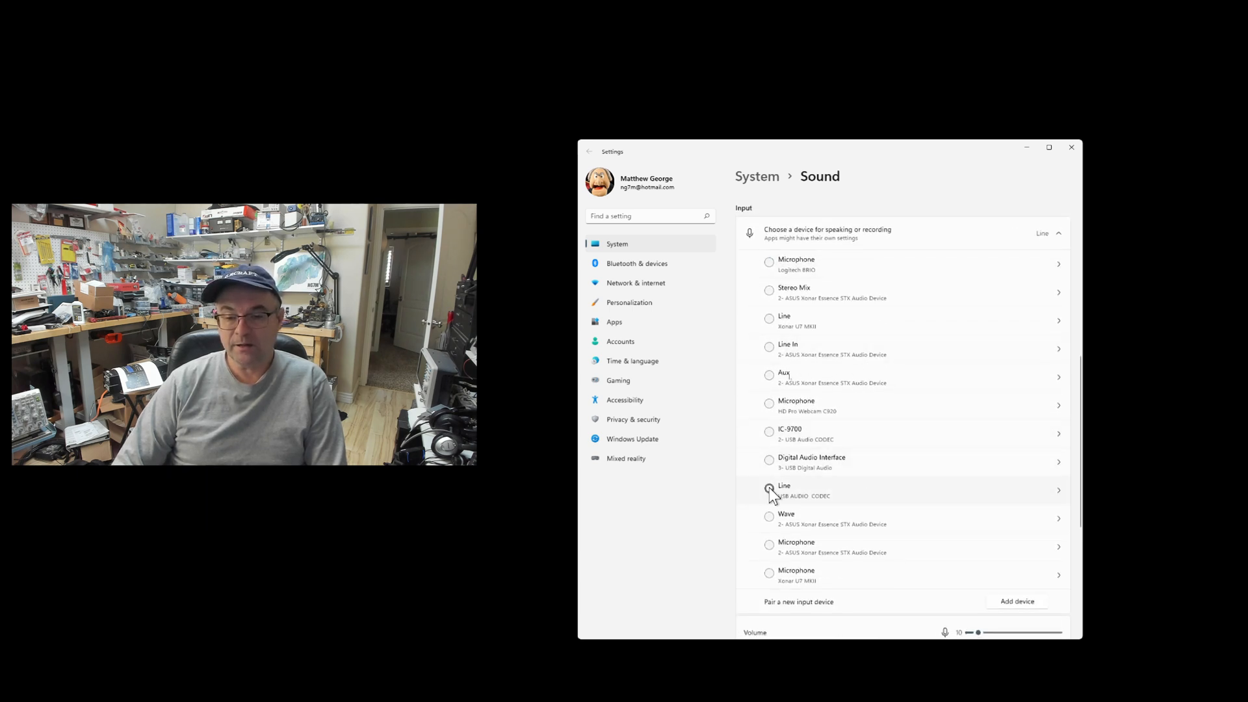
{"action": "left_click", "coordinate": [768, 489]}
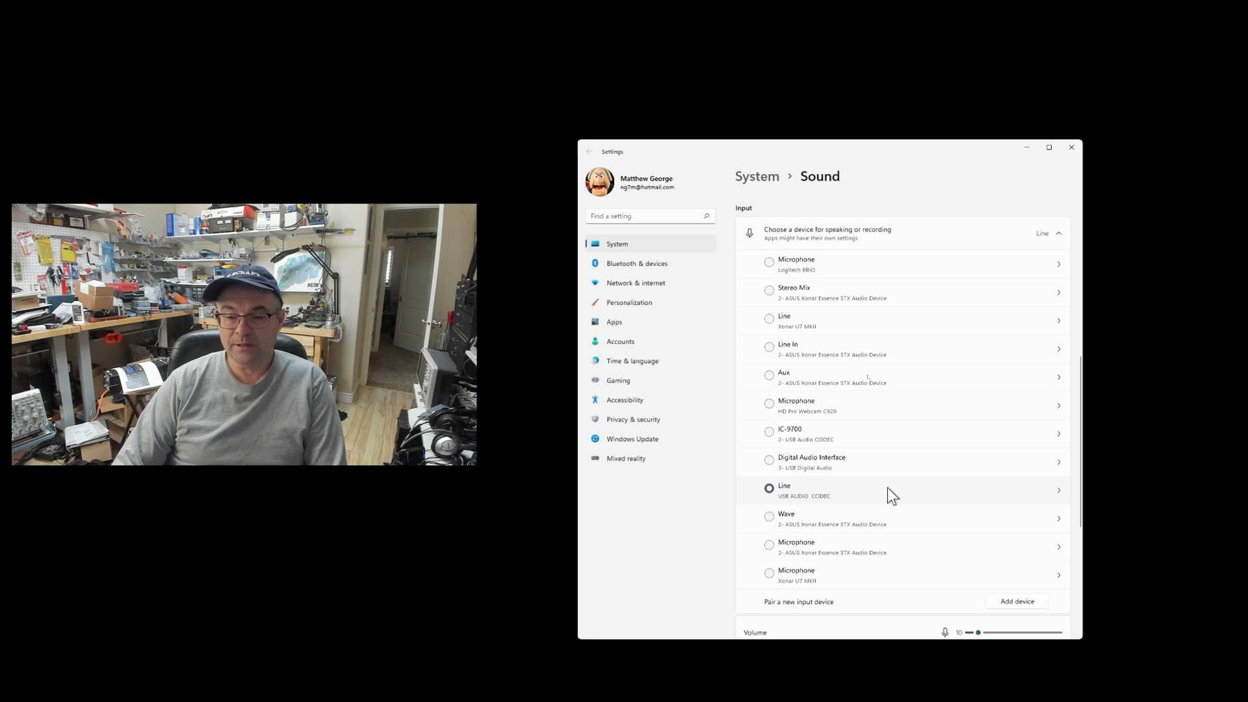
{"action": "mouse_move", "coordinate": [828, 504]}
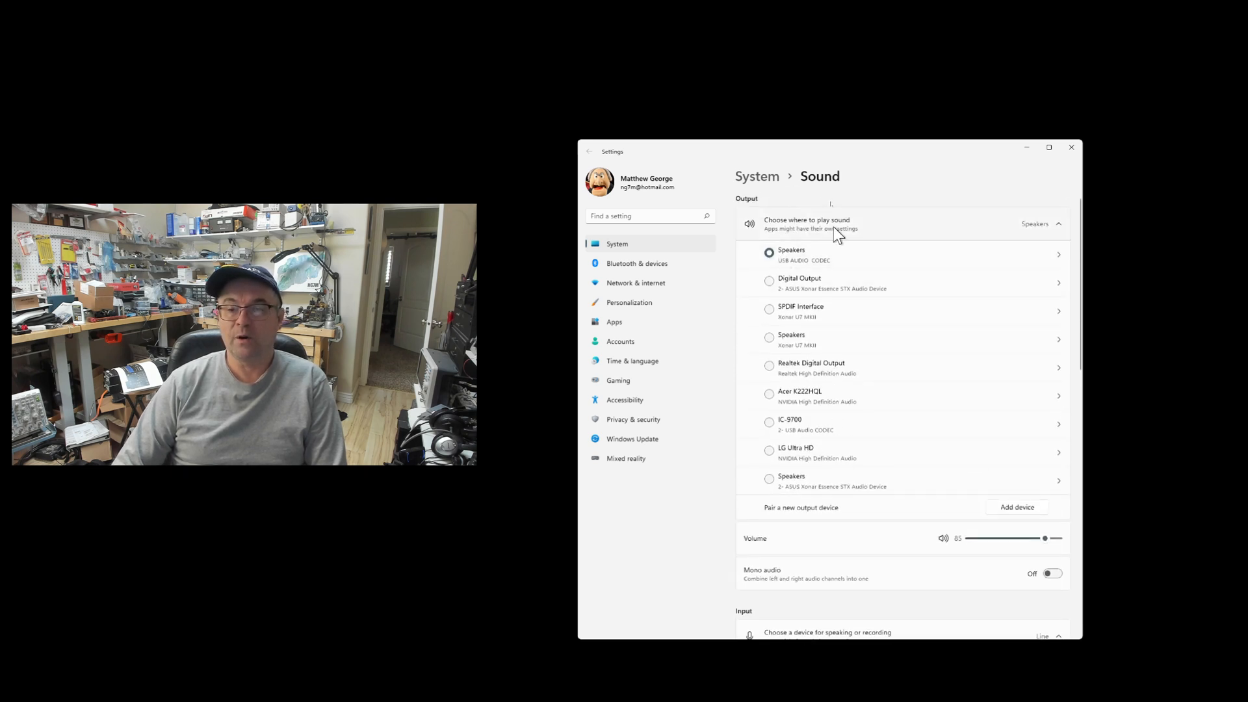
{"action": "scroll", "scroll_direction": "down", "scroll_amount": 3}
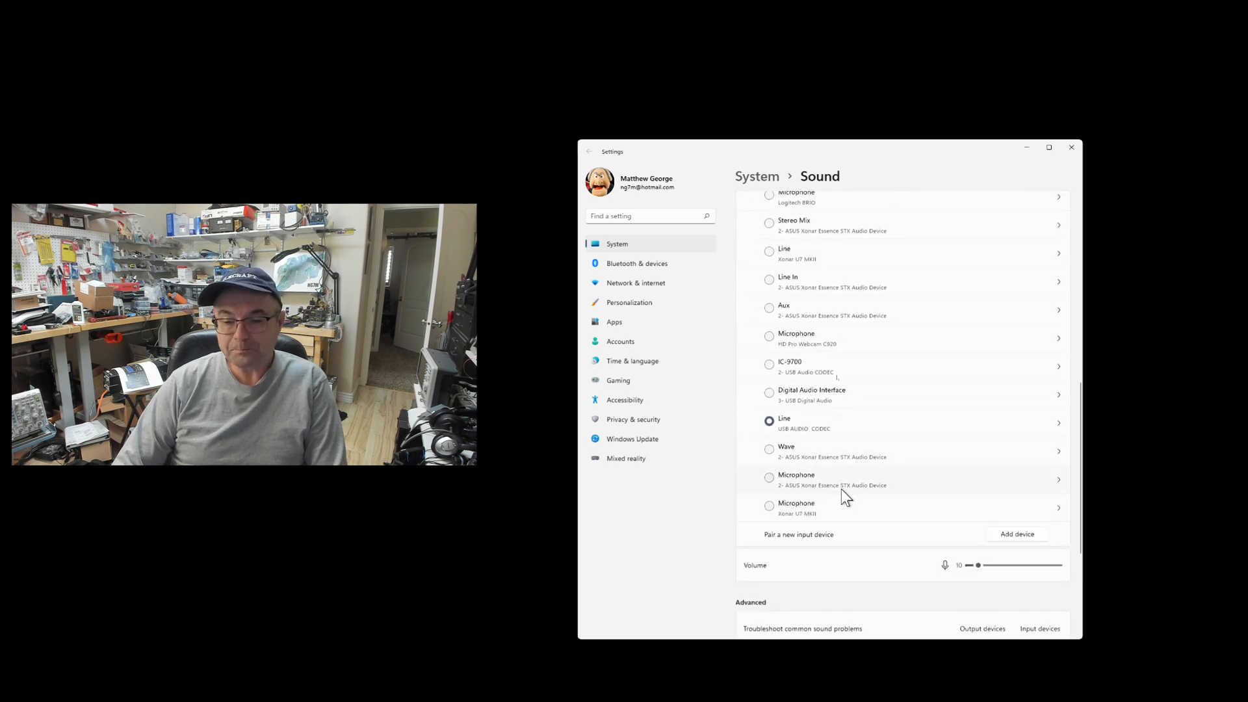
{"action": "scroll", "scroll_direction": "down", "scroll_amount": 3}
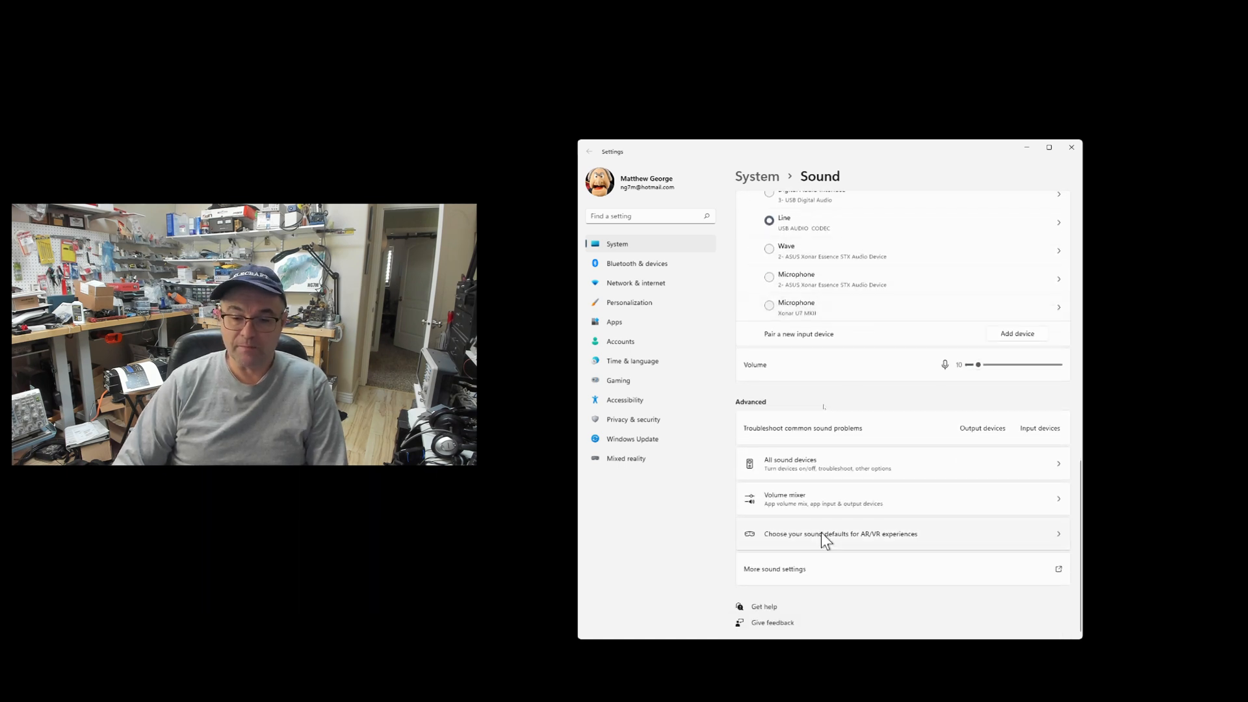
{"action": "mouse_move", "coordinate": [828, 567]}
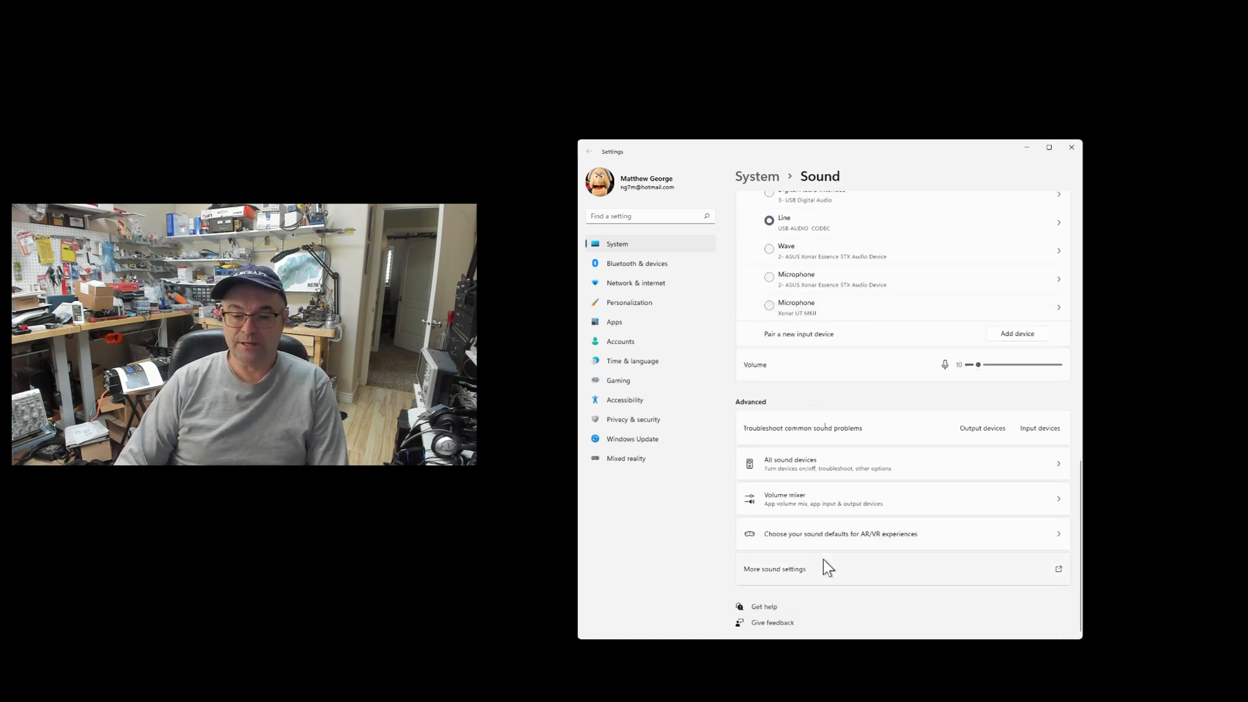
{"action": "mouse_move", "coordinate": [784, 579]}
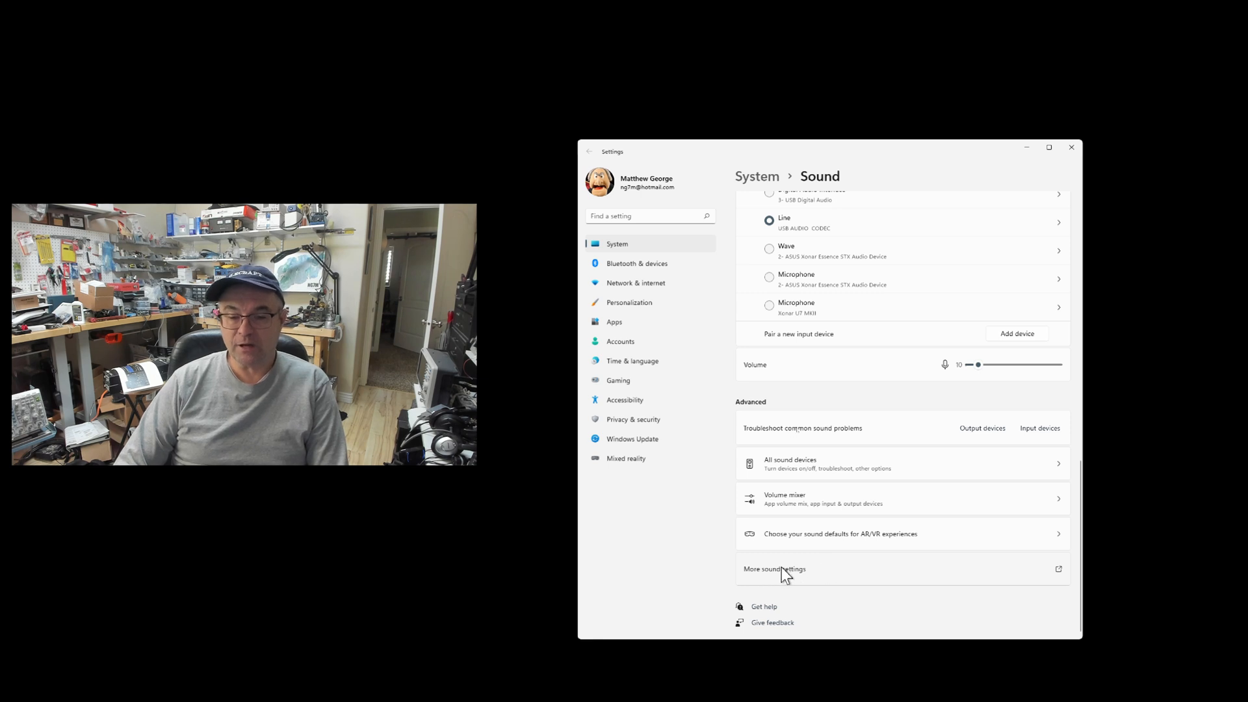
{"action": "mouse_move", "coordinate": [803, 579]}
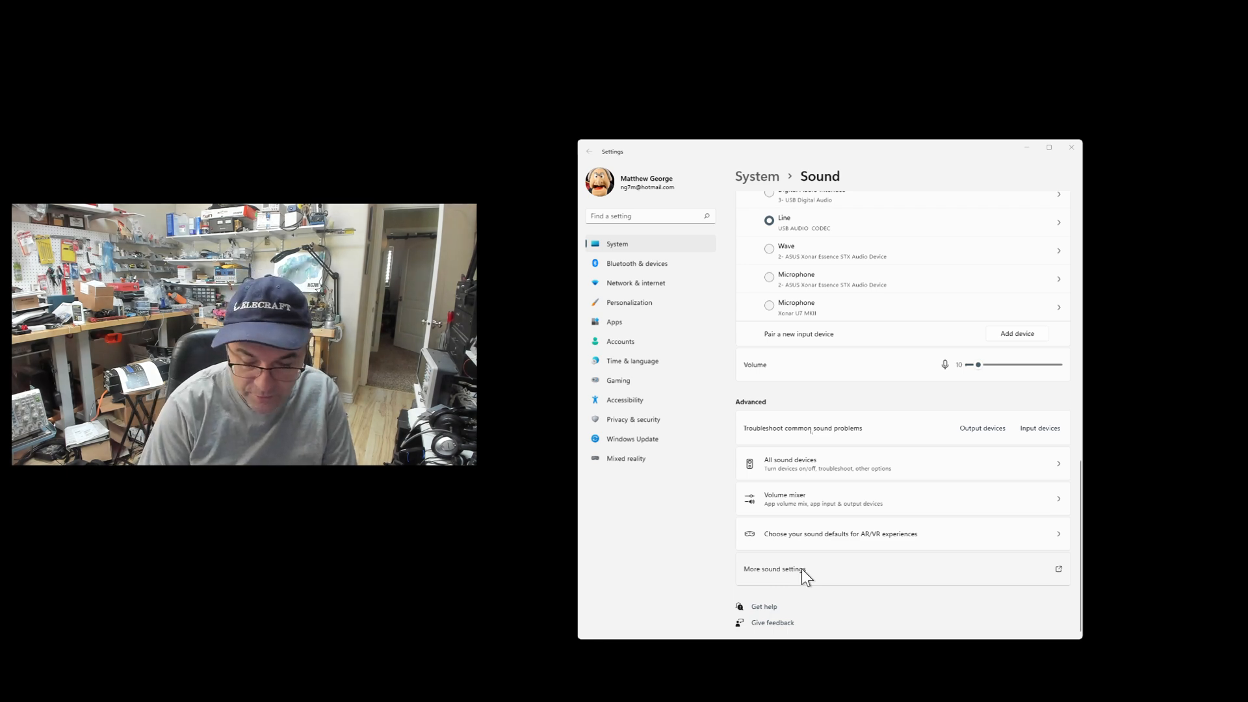
In More sound settings' Playback list, make the ASUS Xonar Essence STX speakers the default device
{"action": "left_click", "coordinate": [775, 569]}
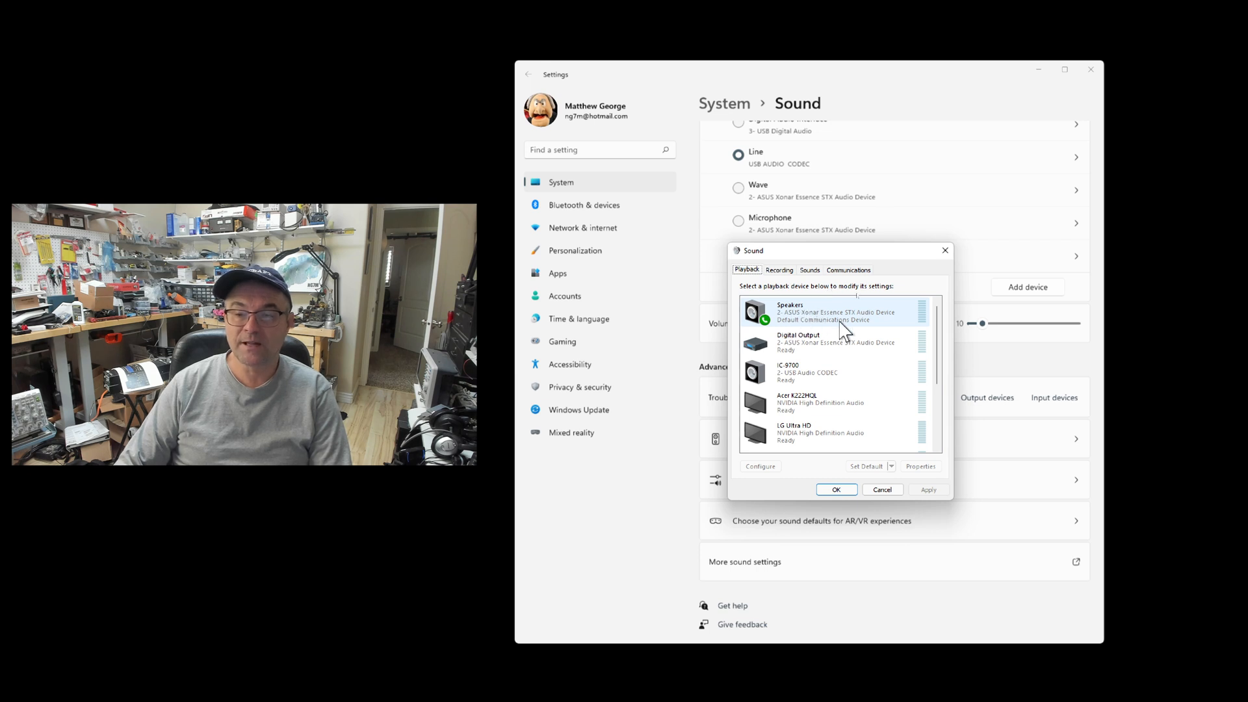
{"action": "scroll", "scroll_direction": "down", "scroll_amount": 3}
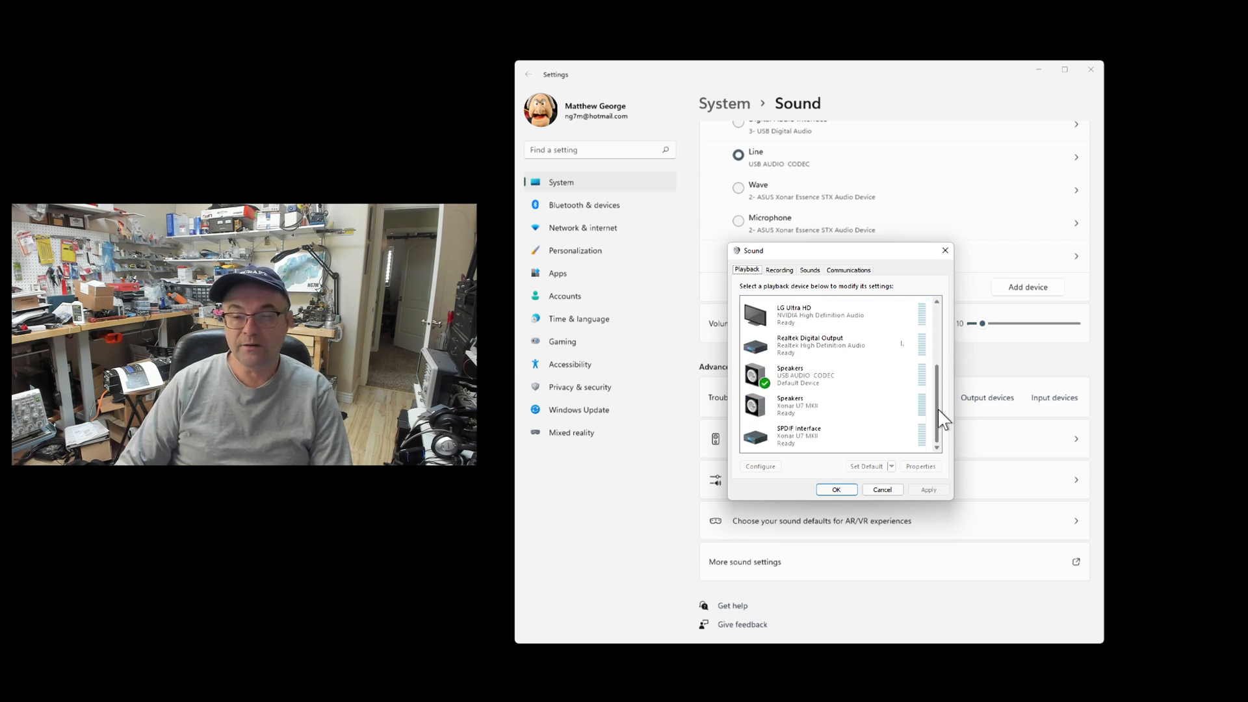
{"action": "left_click", "coordinate": [805, 375]}
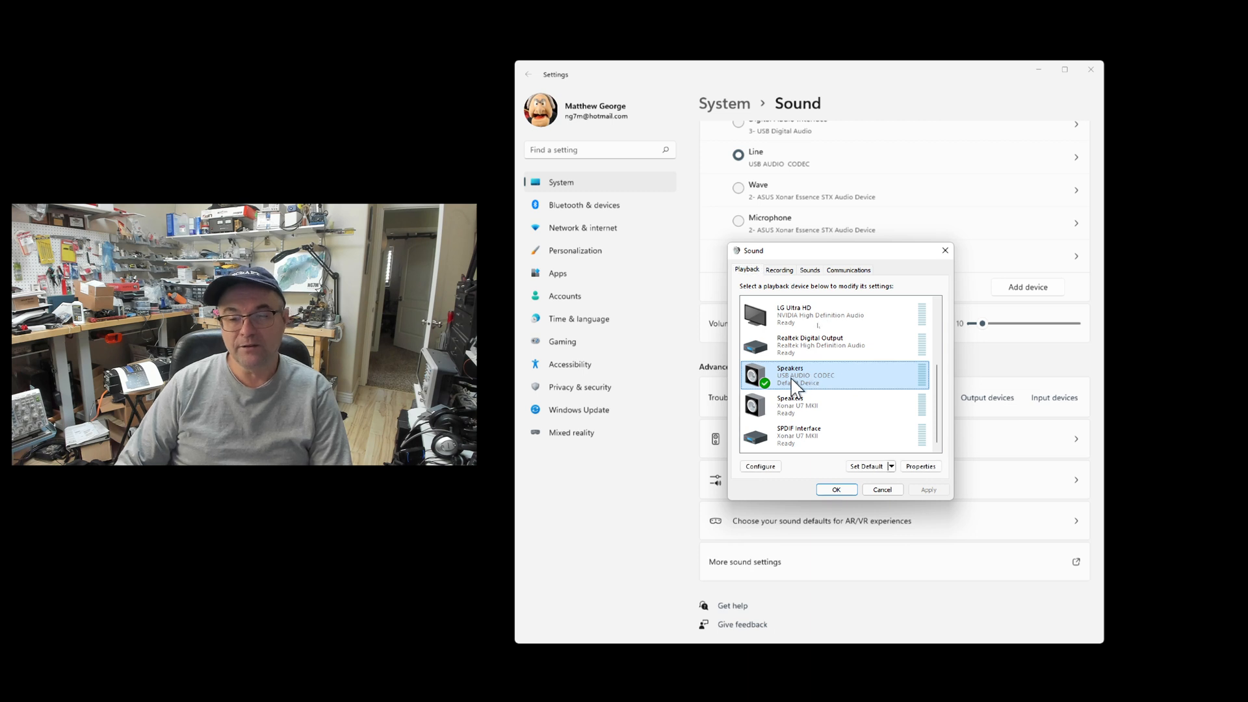
{"action": "mouse_move", "coordinate": [816, 391]}
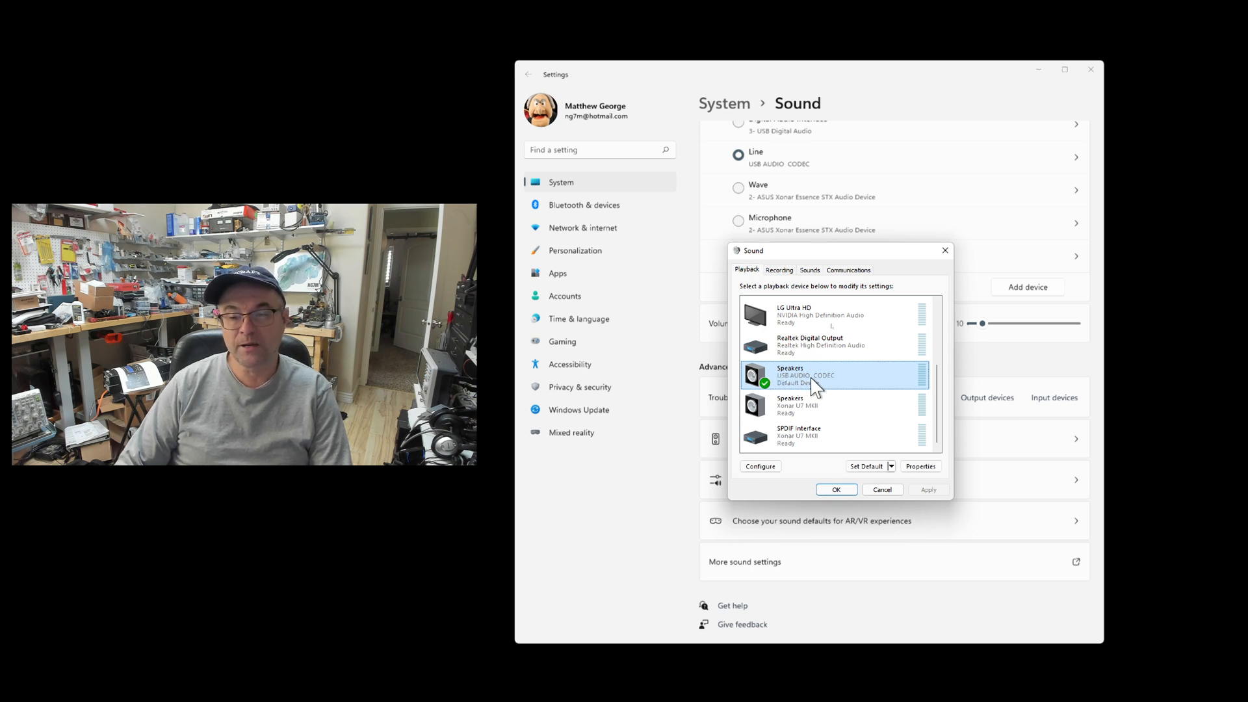
{"action": "mouse_move", "coordinate": [796, 386]}
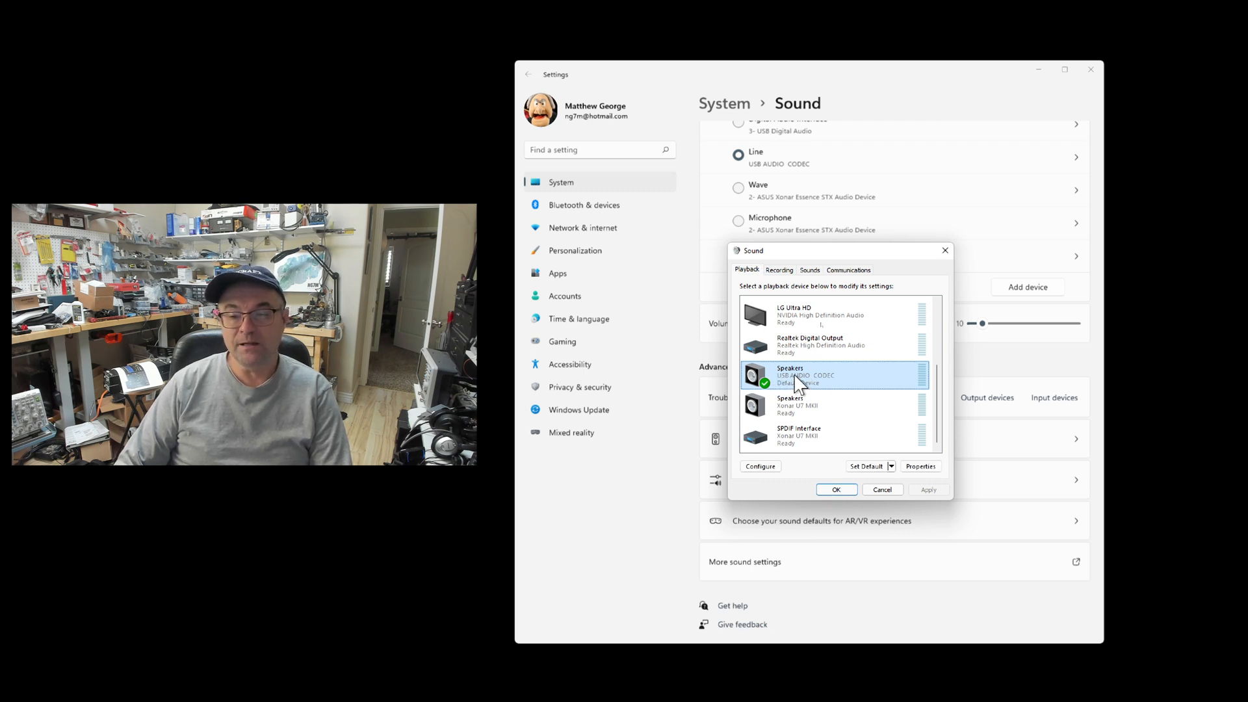
{"action": "right_click", "coordinate": [796, 375]}
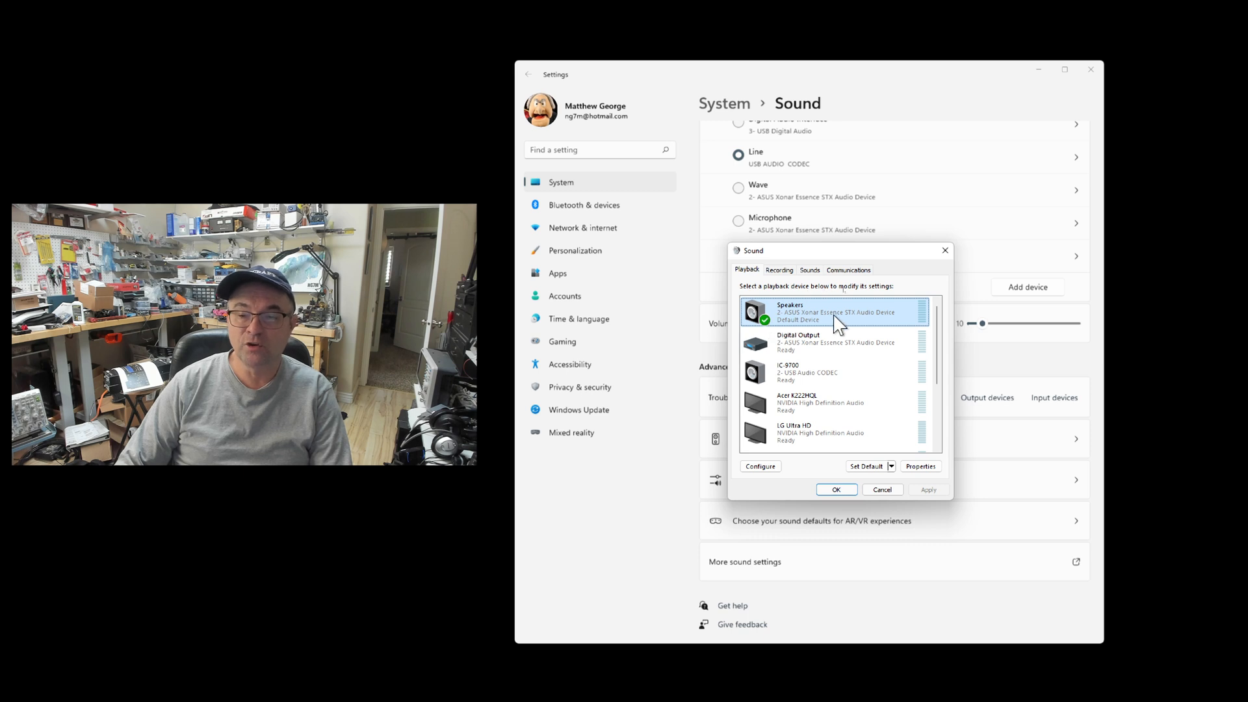
{"action": "scroll", "scroll_direction": "down", "scroll_amount": 3}
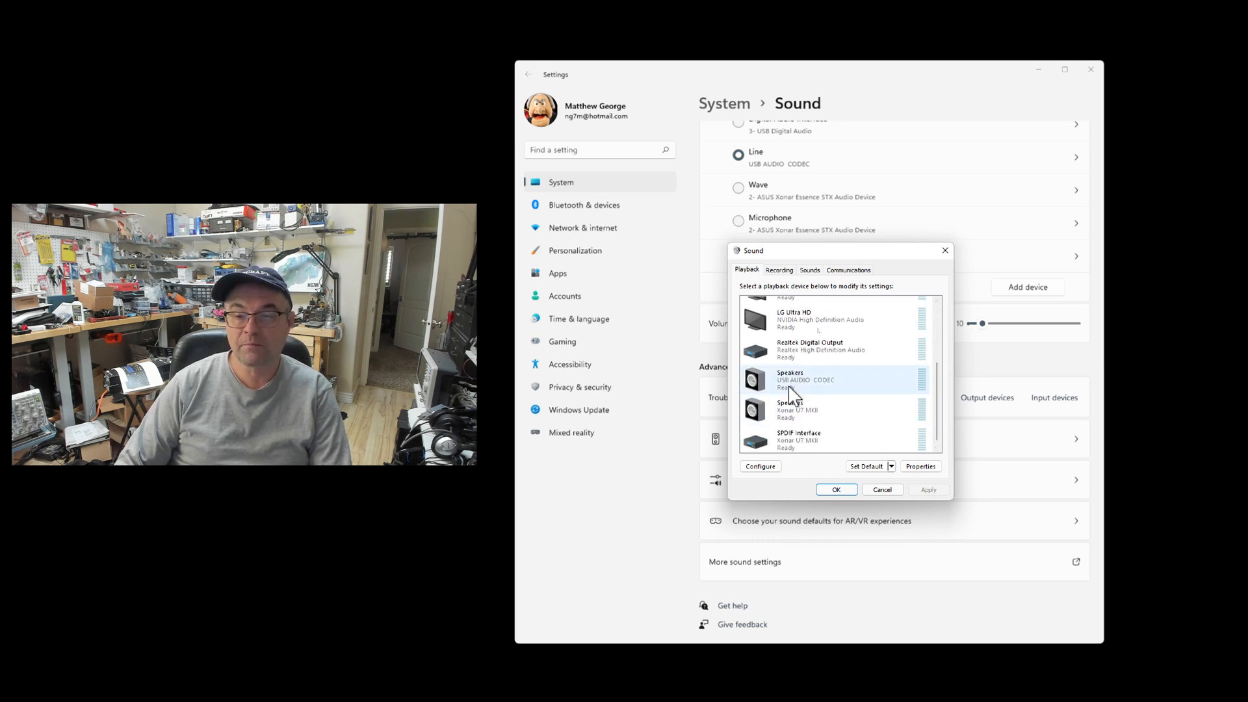
In the Recording list, make the Logitech BRIO microphone the default device and confirm with OK
{"action": "left_click", "coordinate": [779, 269]}
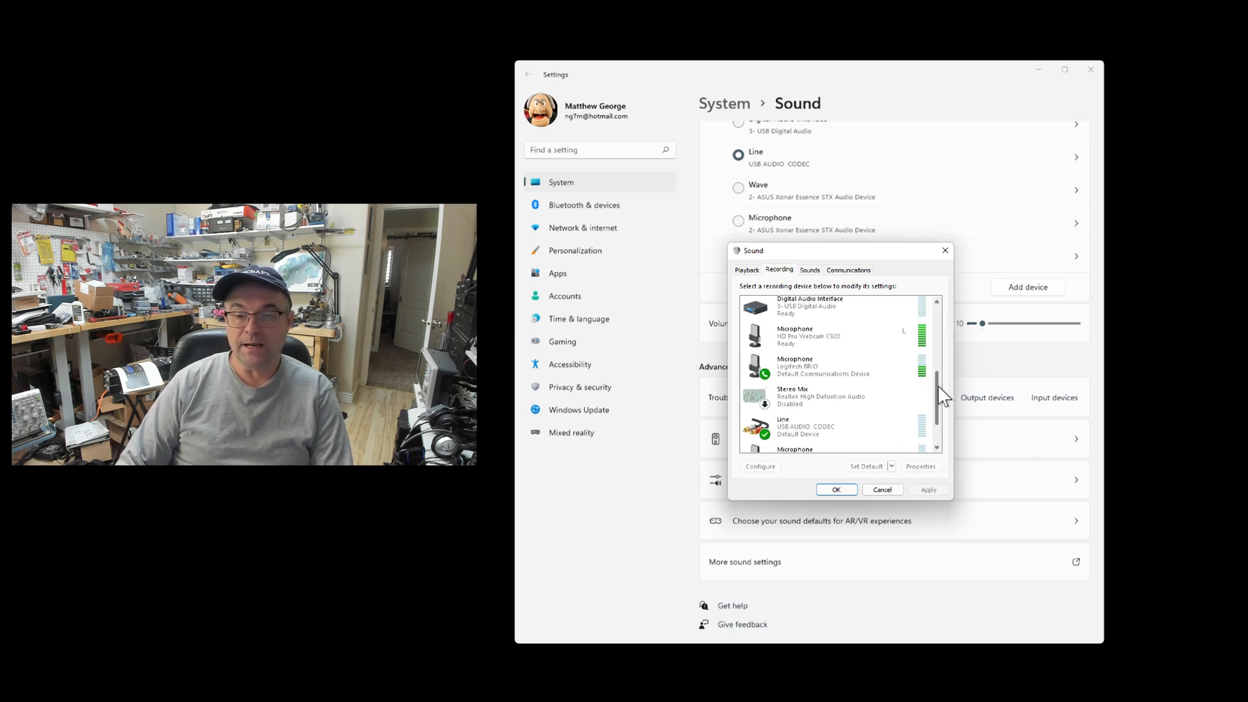
{"action": "left_click", "coordinate": [821, 366]}
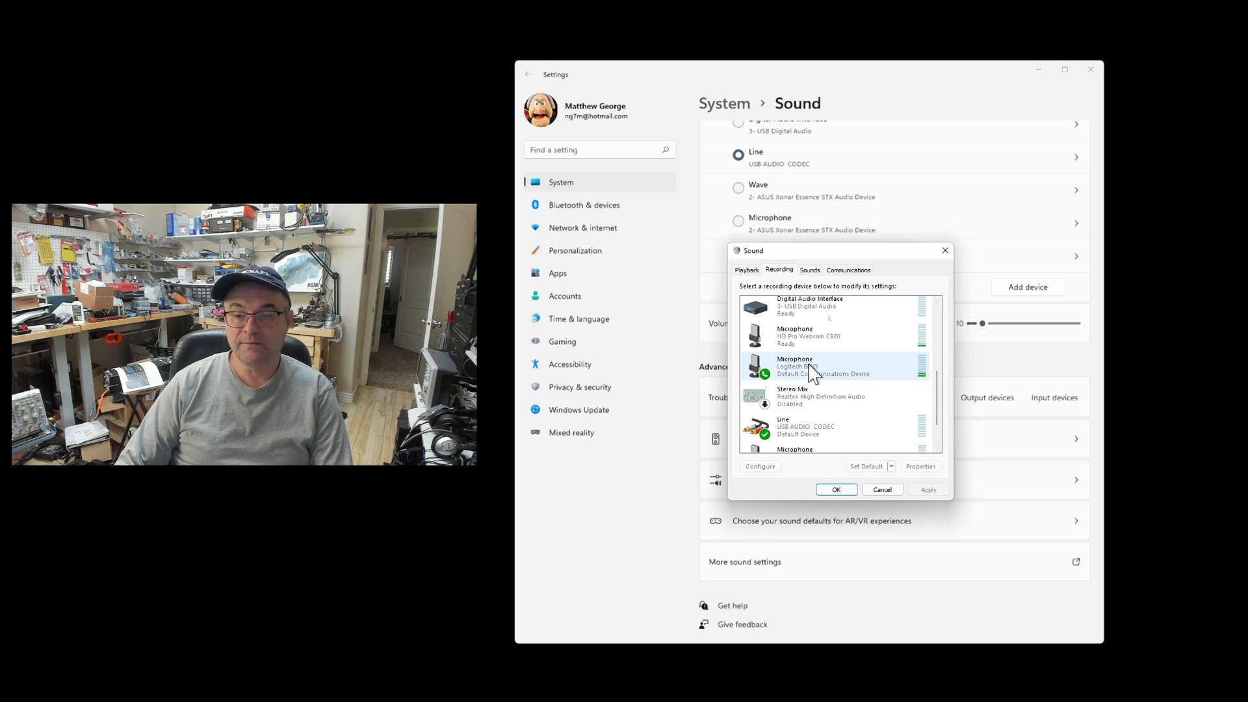
{"action": "left_click", "coordinate": [807, 431]}
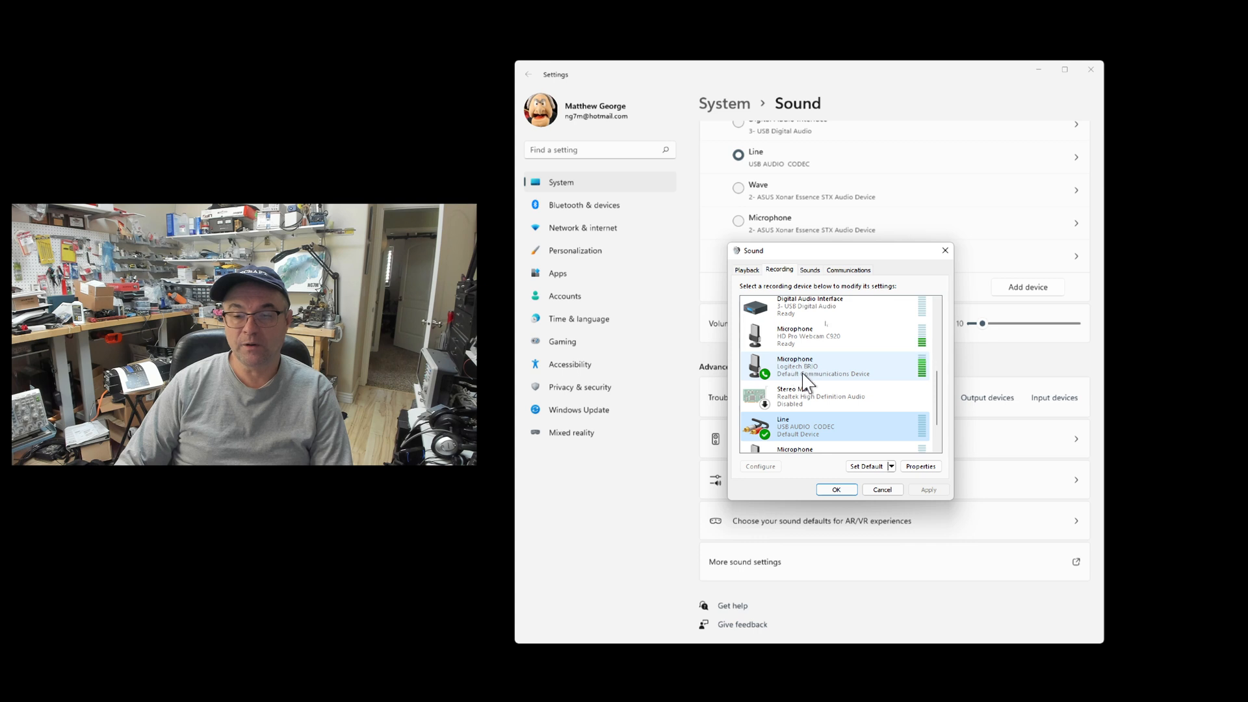
{"action": "right_click", "coordinate": [806, 365]}
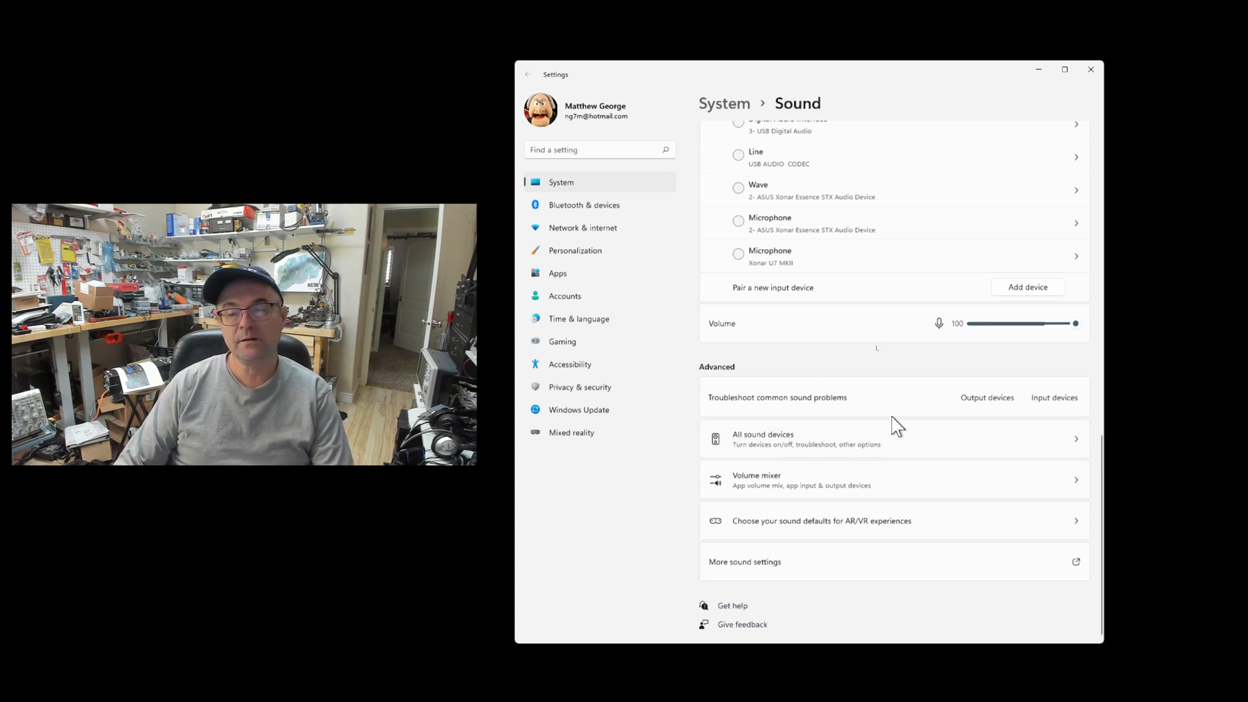
Scroll the Sound page to confirm the ASUS Xonar output and Logitech BRIO input selections
{"action": "scroll", "scroll_direction": "up", "scroll_amount": 3}
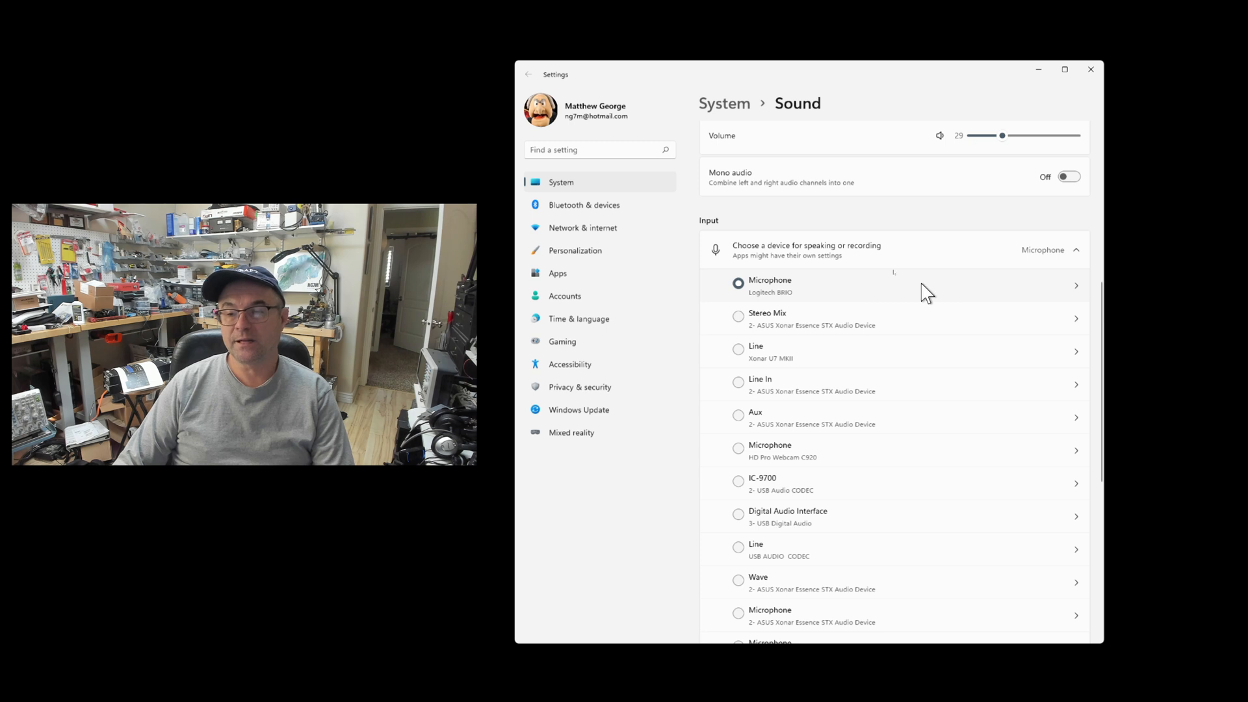
{"action": "mouse_move", "coordinate": [899, 294]}
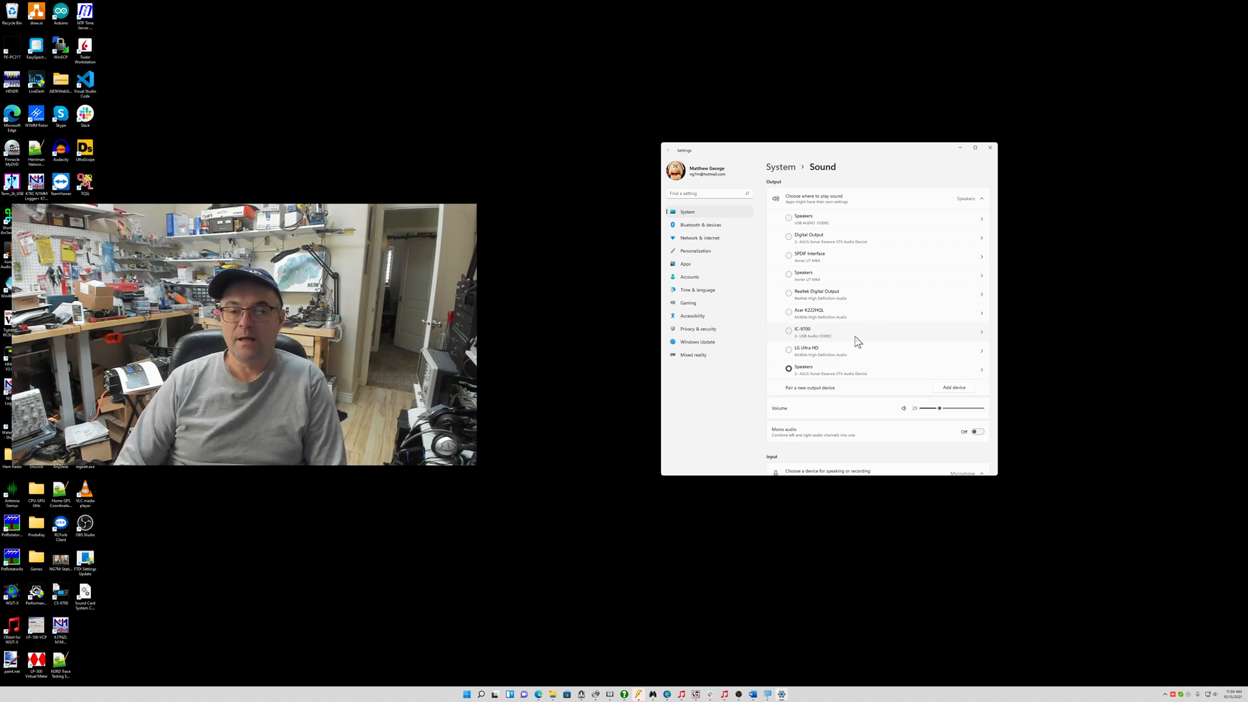
{"action": "mouse_move", "coordinate": [852, 347]}
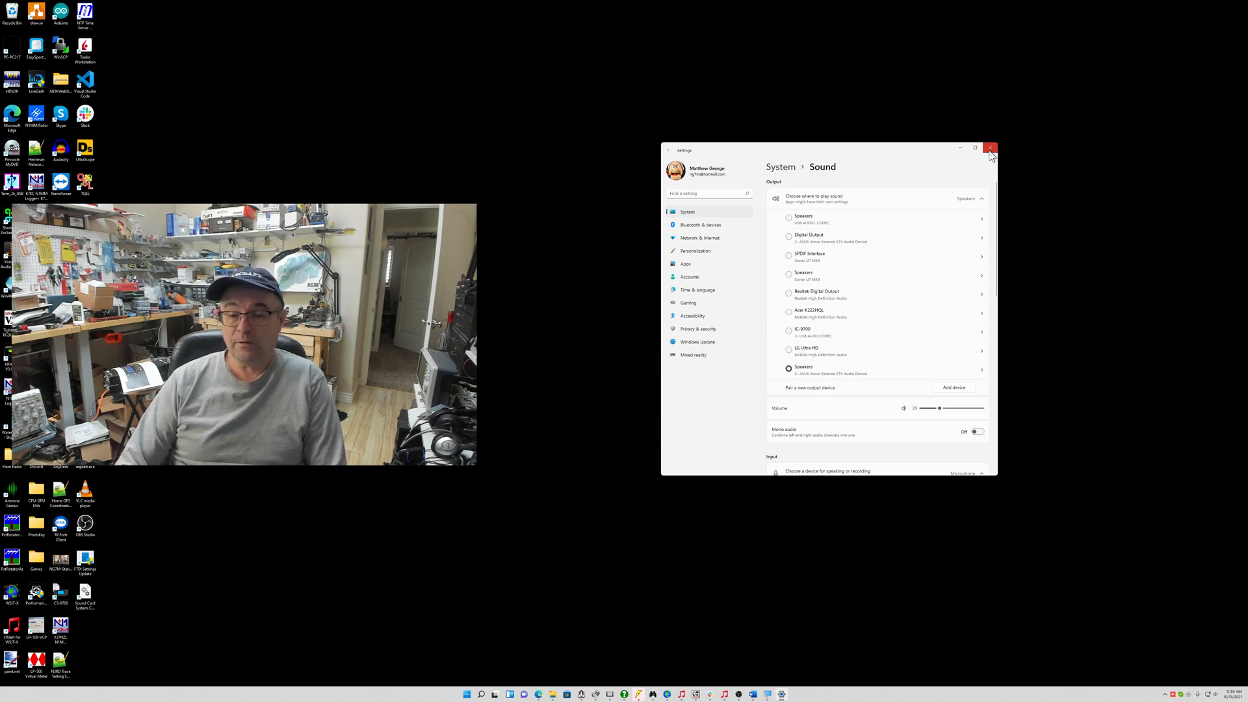
Close Settings and return to the Word document 'Default Sound Card for FT4/8'
{"action": "left_click", "coordinate": [990, 148]}
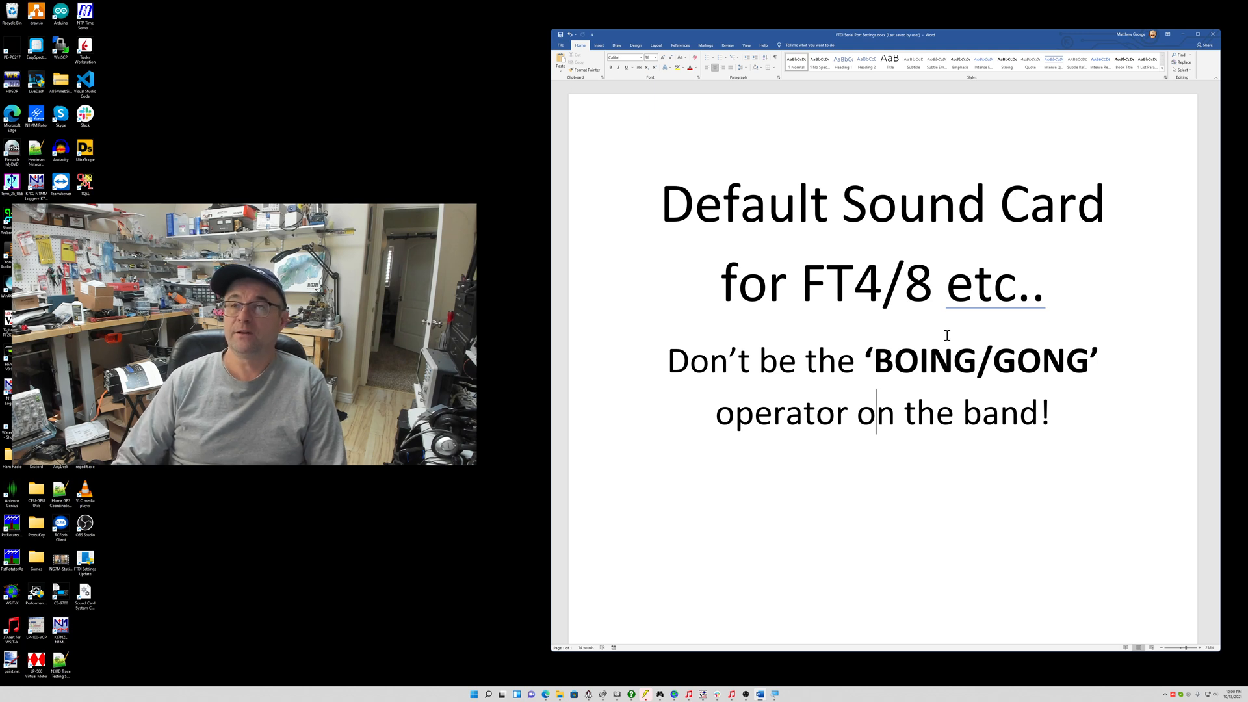
{"action": "mouse_move", "coordinate": [930, 306]}
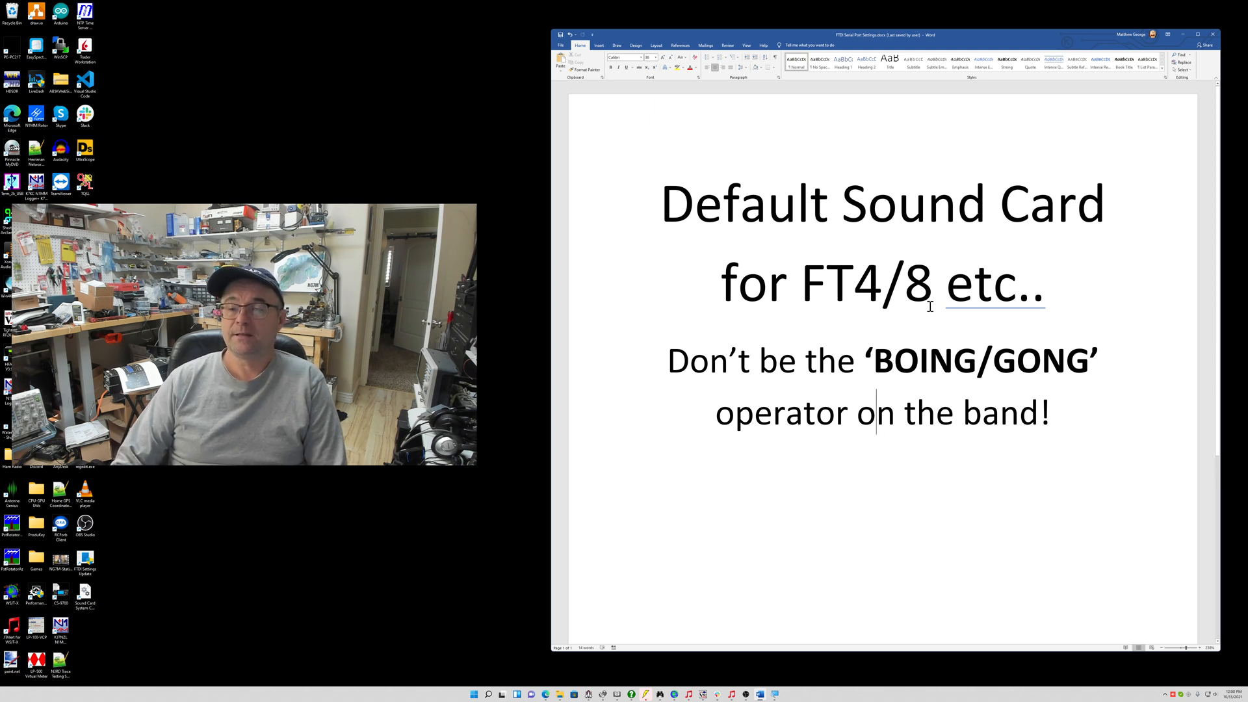